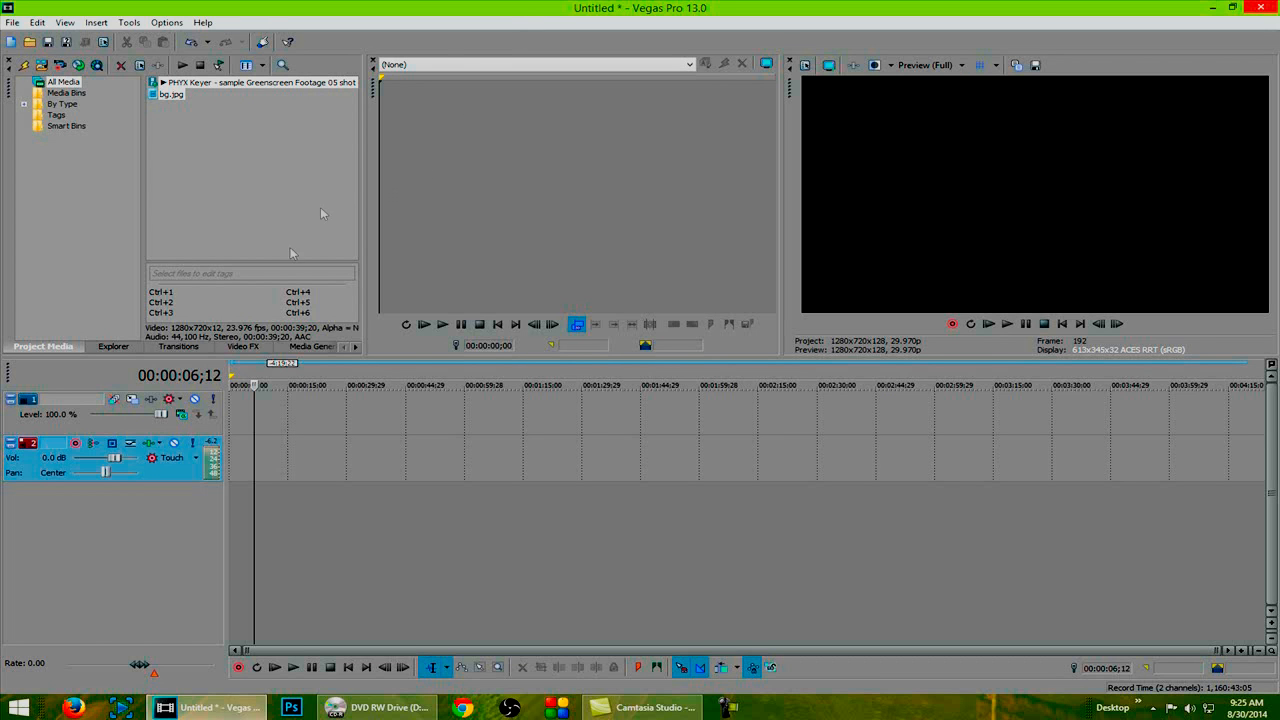
mouse_move(230, 281)
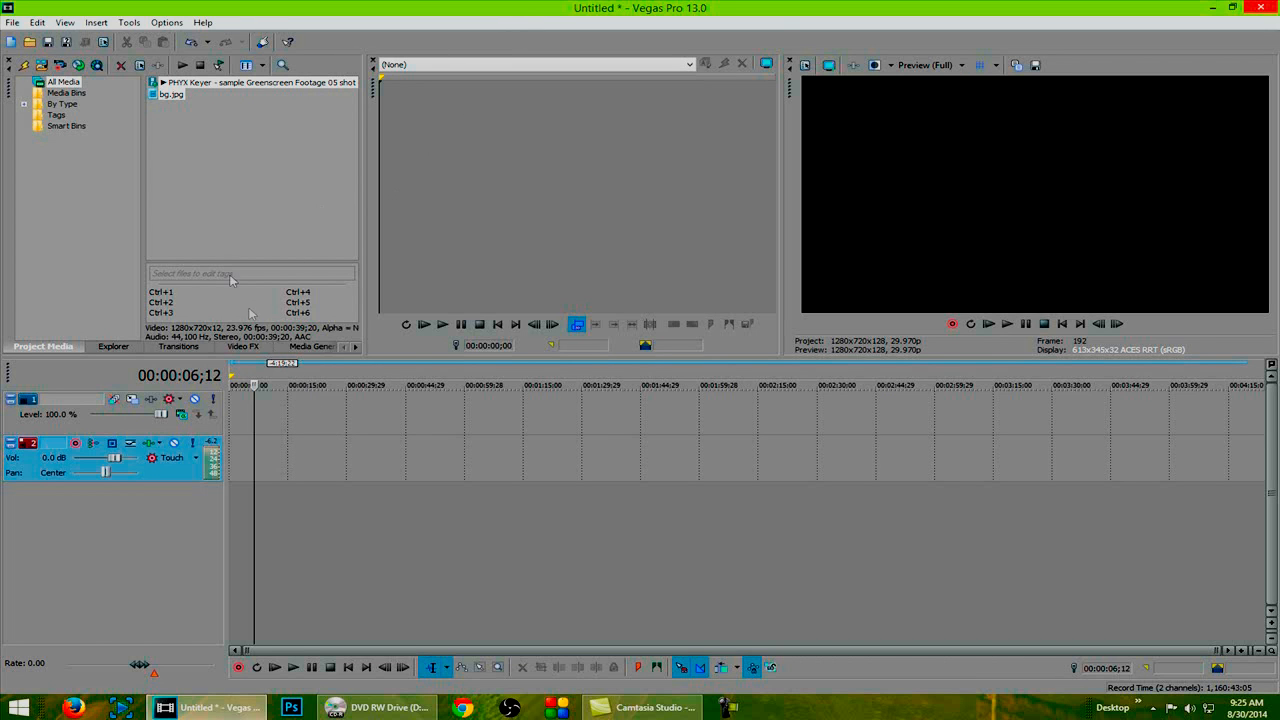
Step: Place bg.jpg from Project Media on the timeline as its own video track
click(170, 96)
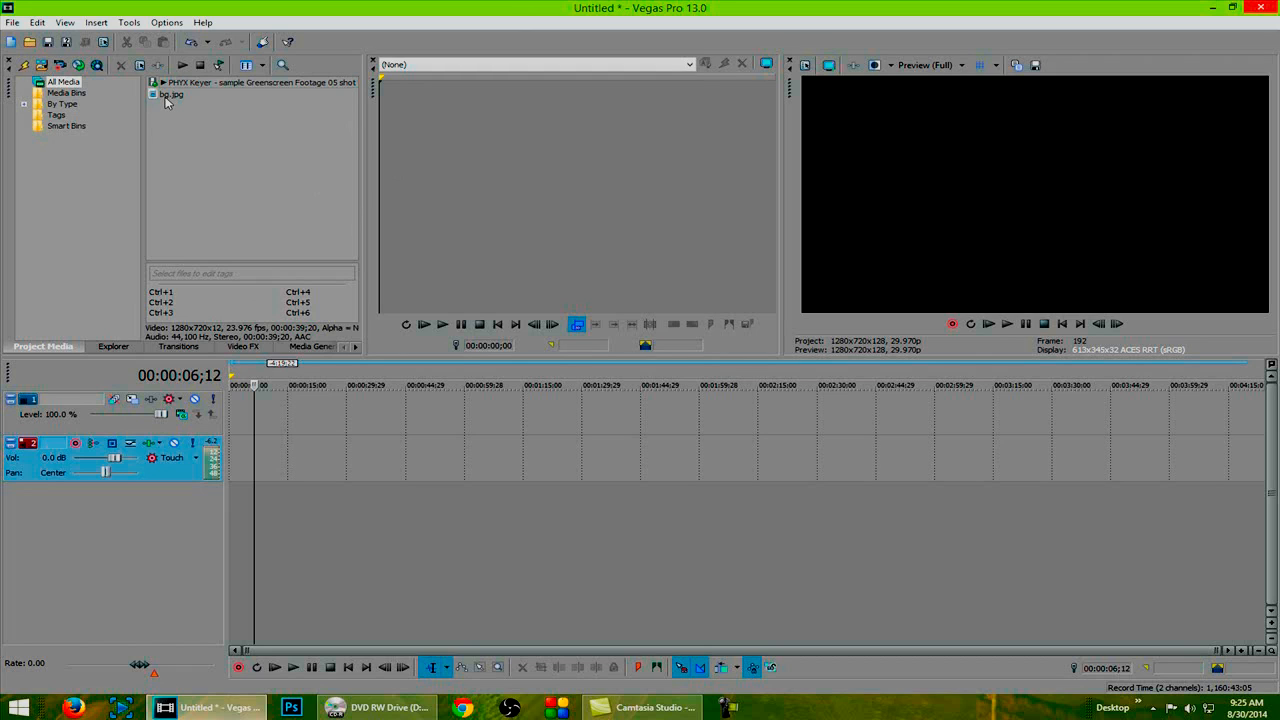
drag(170, 93, 238, 410)
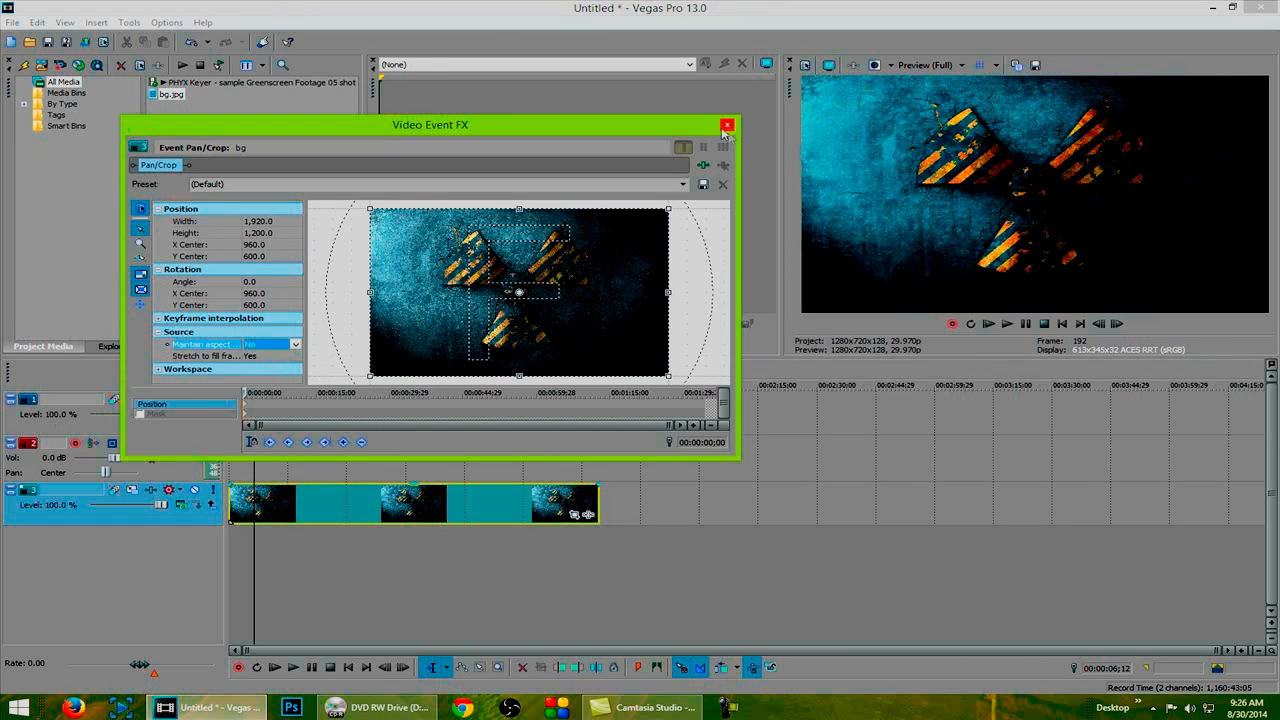
Step: Close the bg event's Pan/Crop window with Maintain aspect set to No
click(723, 124)
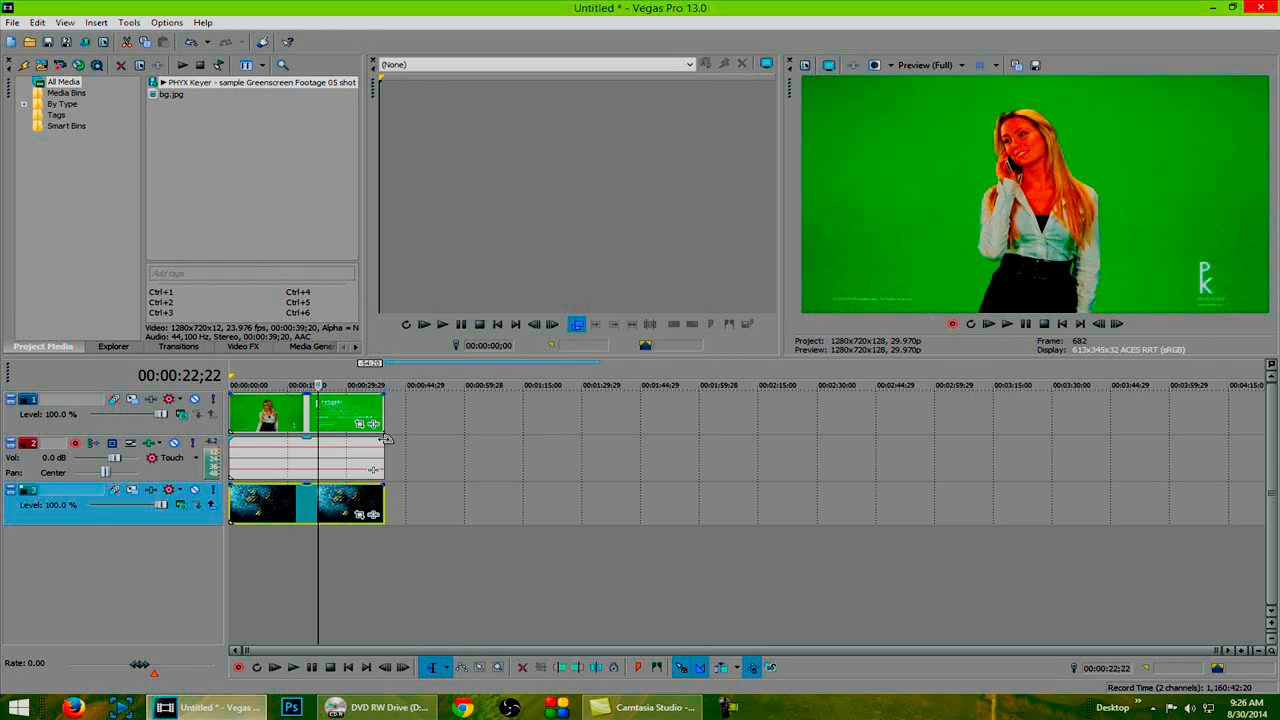
mouse_move(1034, 155)
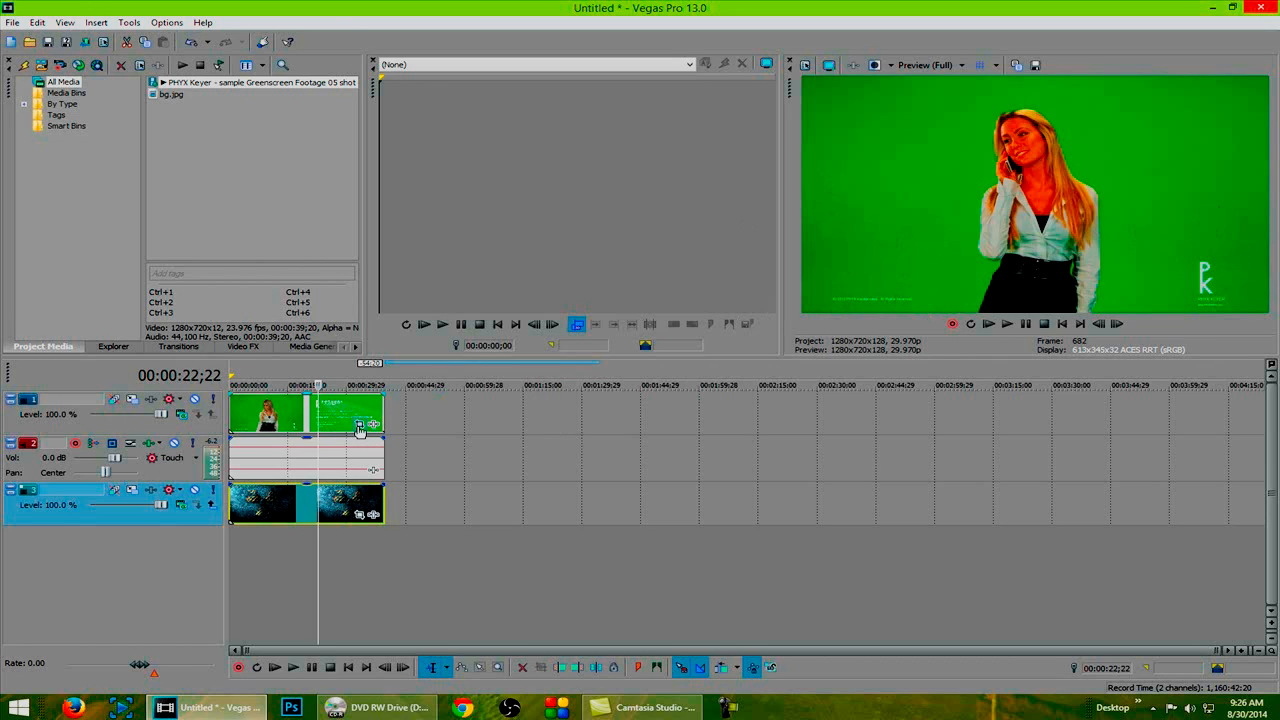
mouse_move(359, 428)
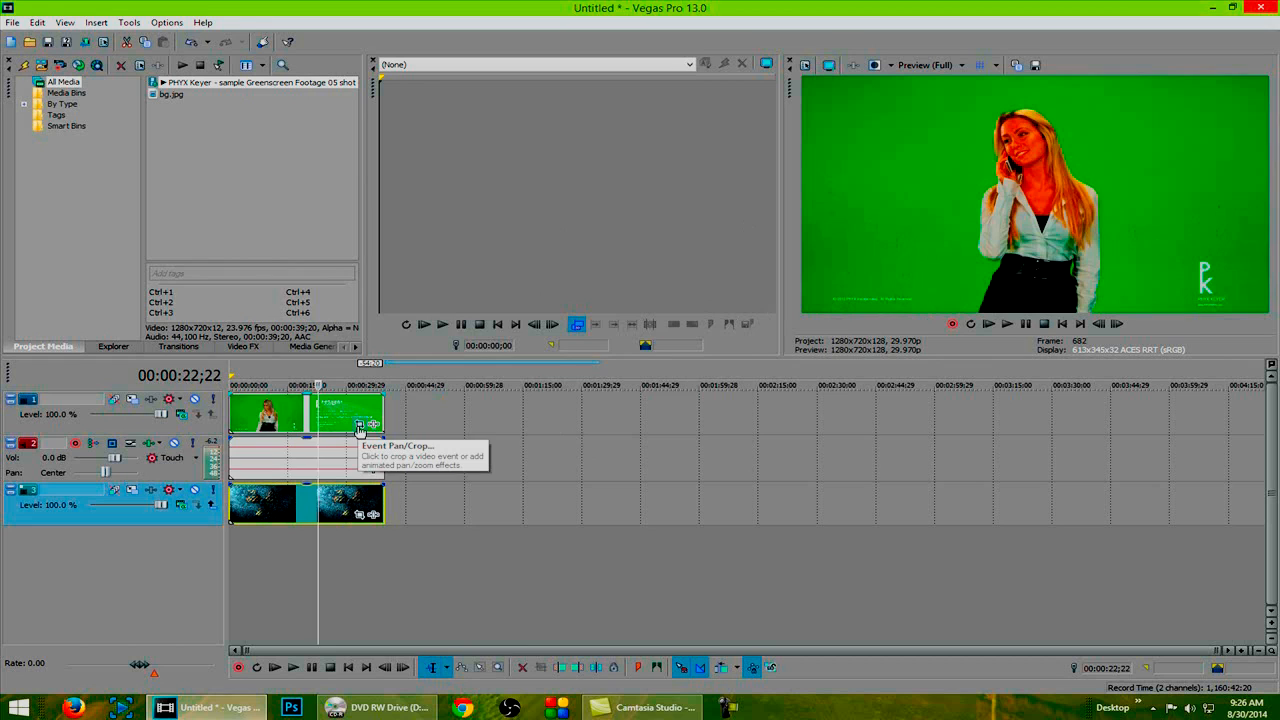
Step: Enable a Pan/Crop mask on the footage event, drawn as a rectangle around the actress
click(359, 427)
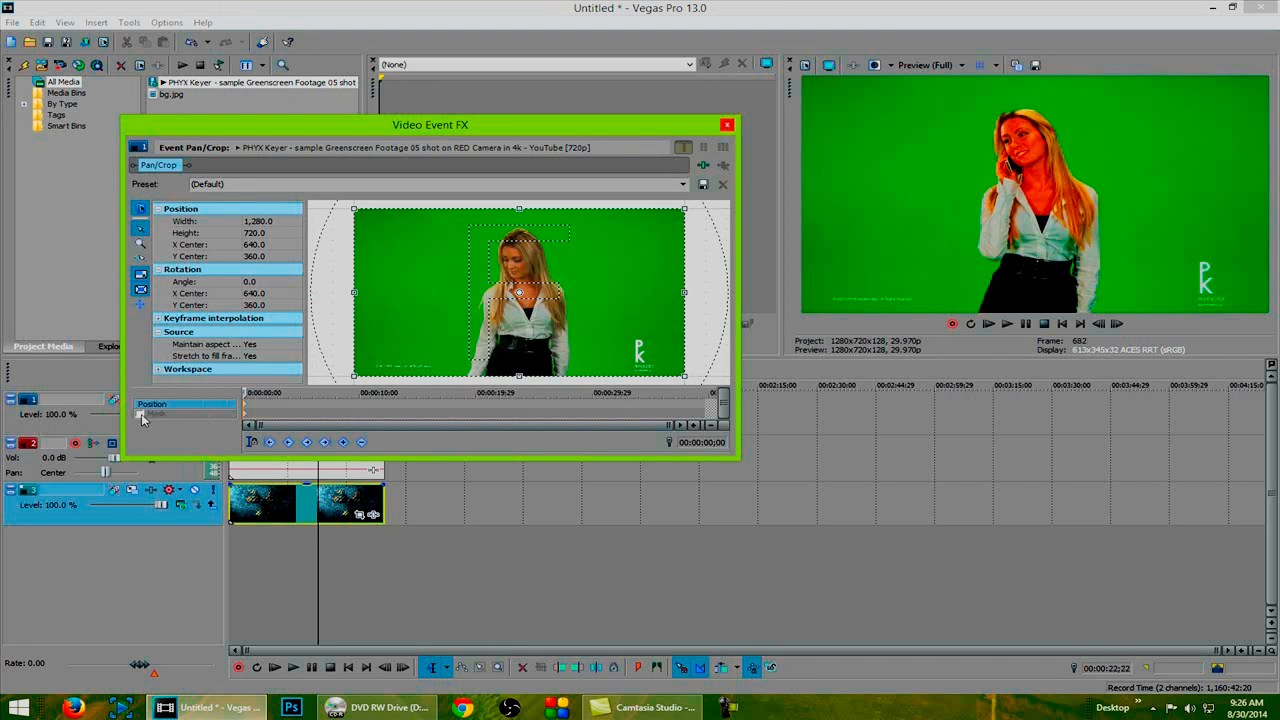
click(140, 245)
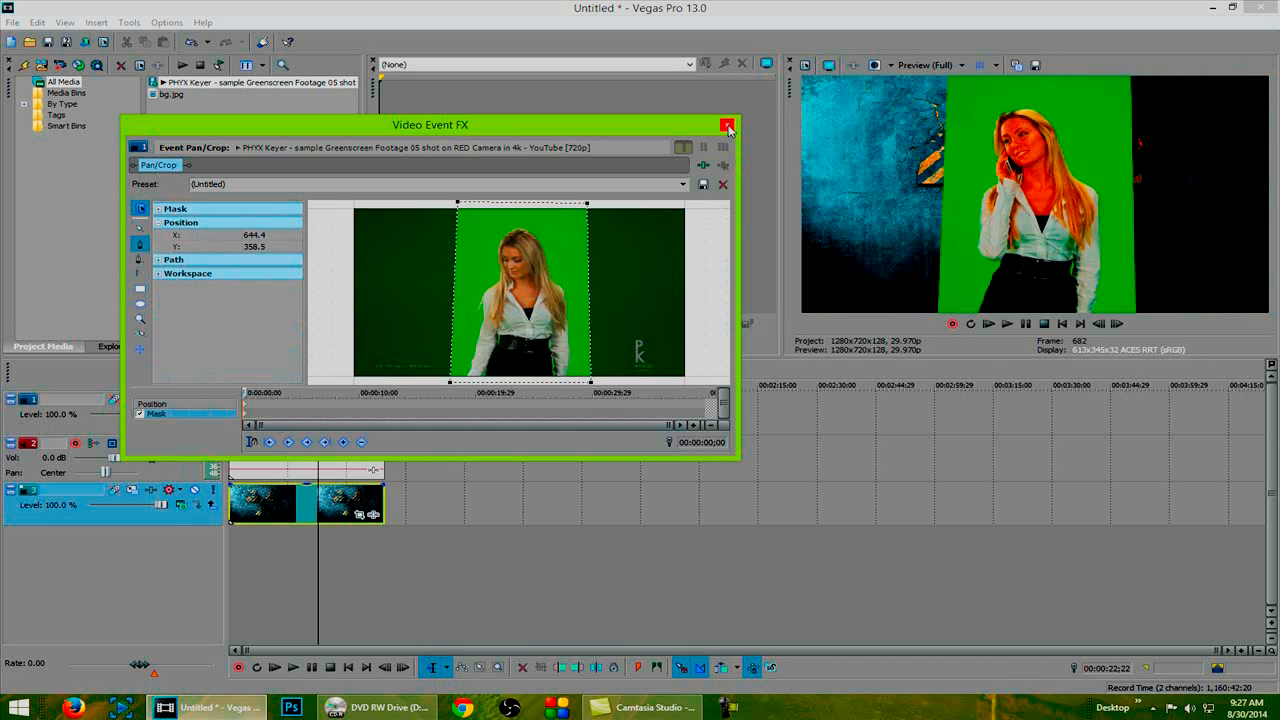
click(723, 123)
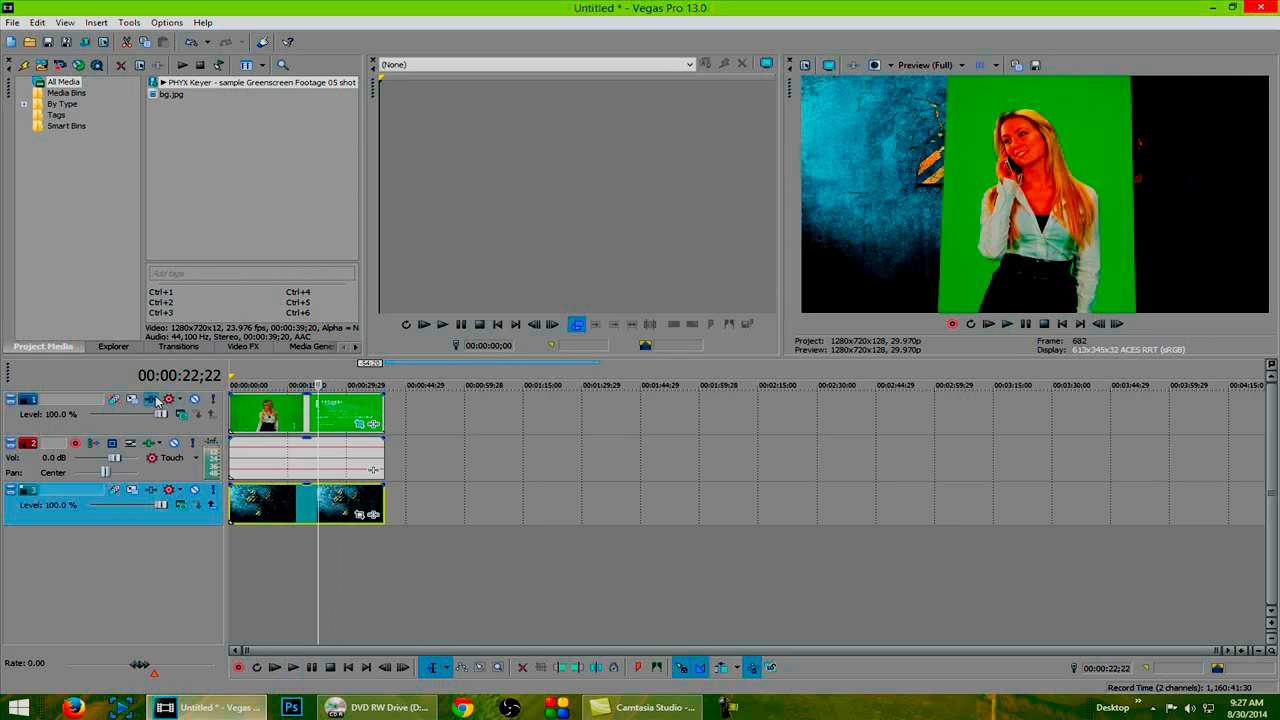
mouse_move(152, 400)
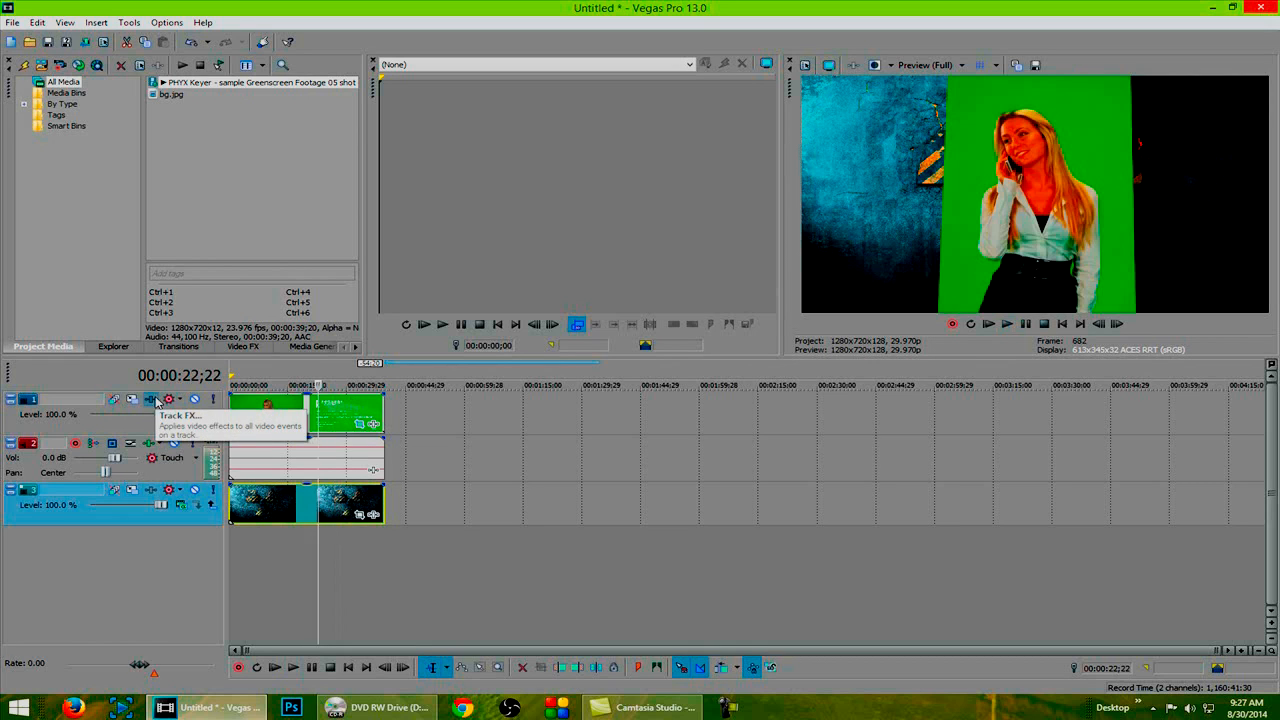
Step: Add Sony Chroma Keyer to track 1 and sample the green backdrop as key colour
click(152, 399)
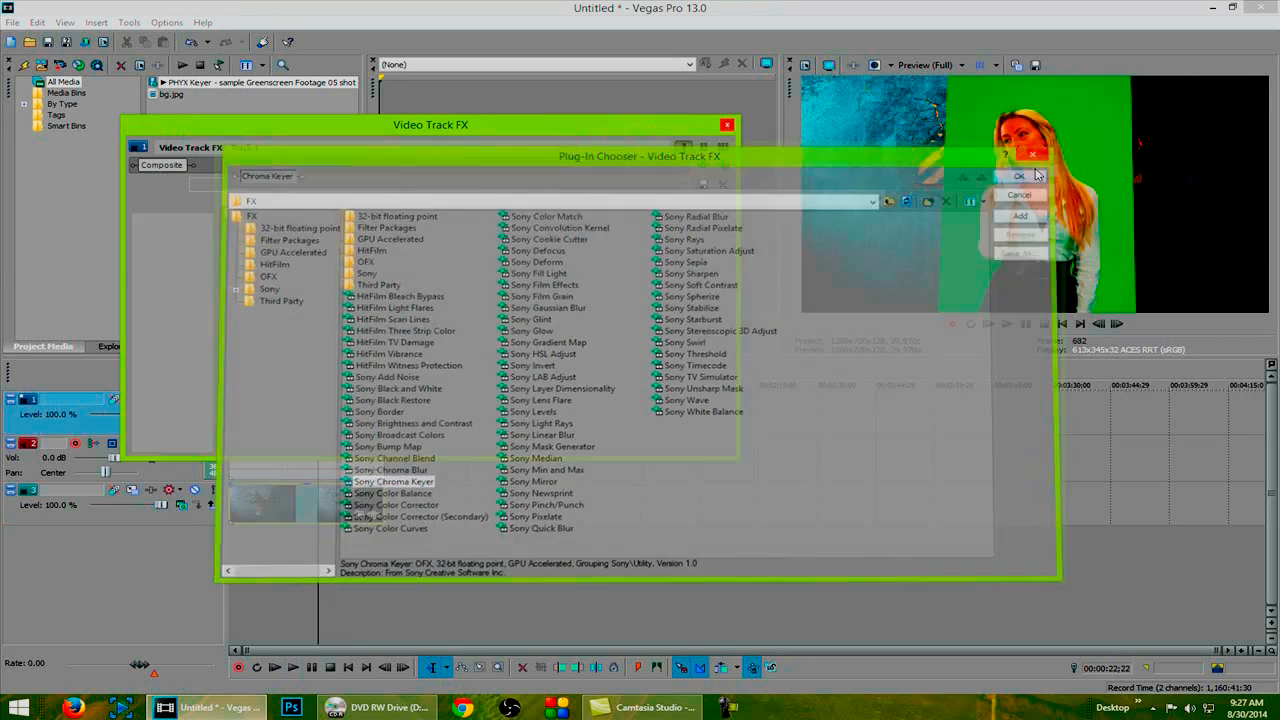
click(1022, 176)
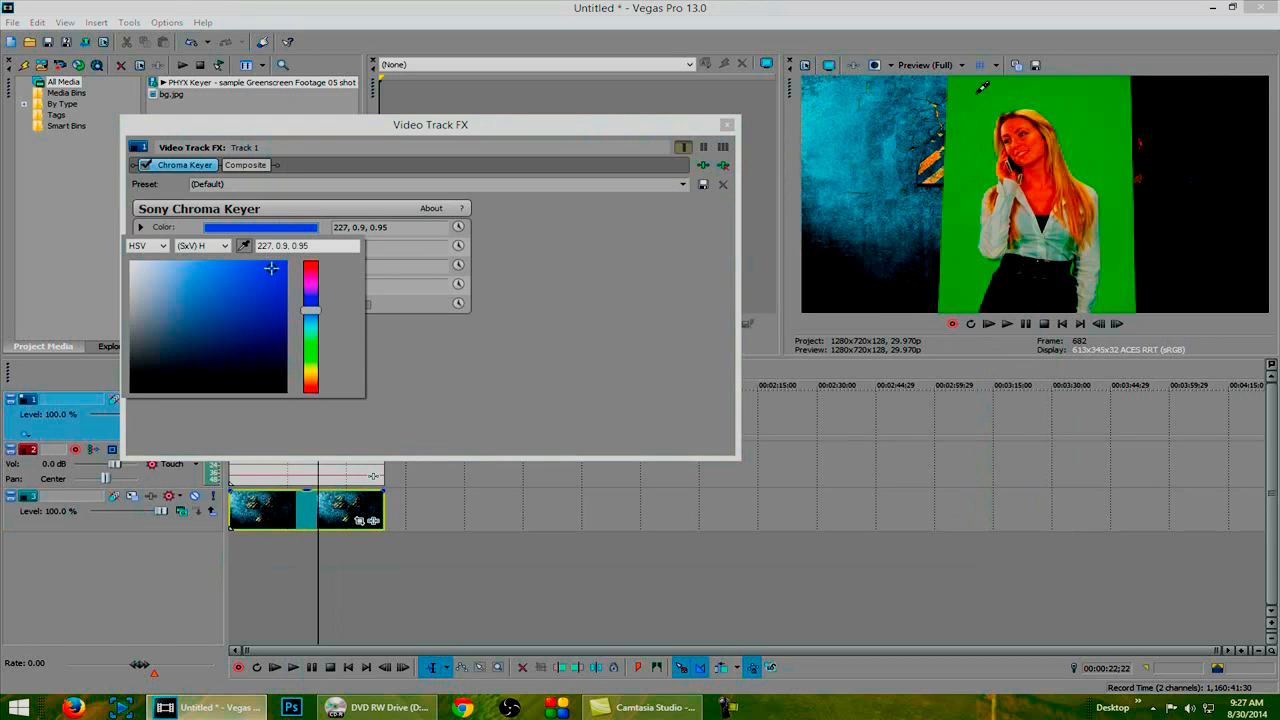
click(288, 313)
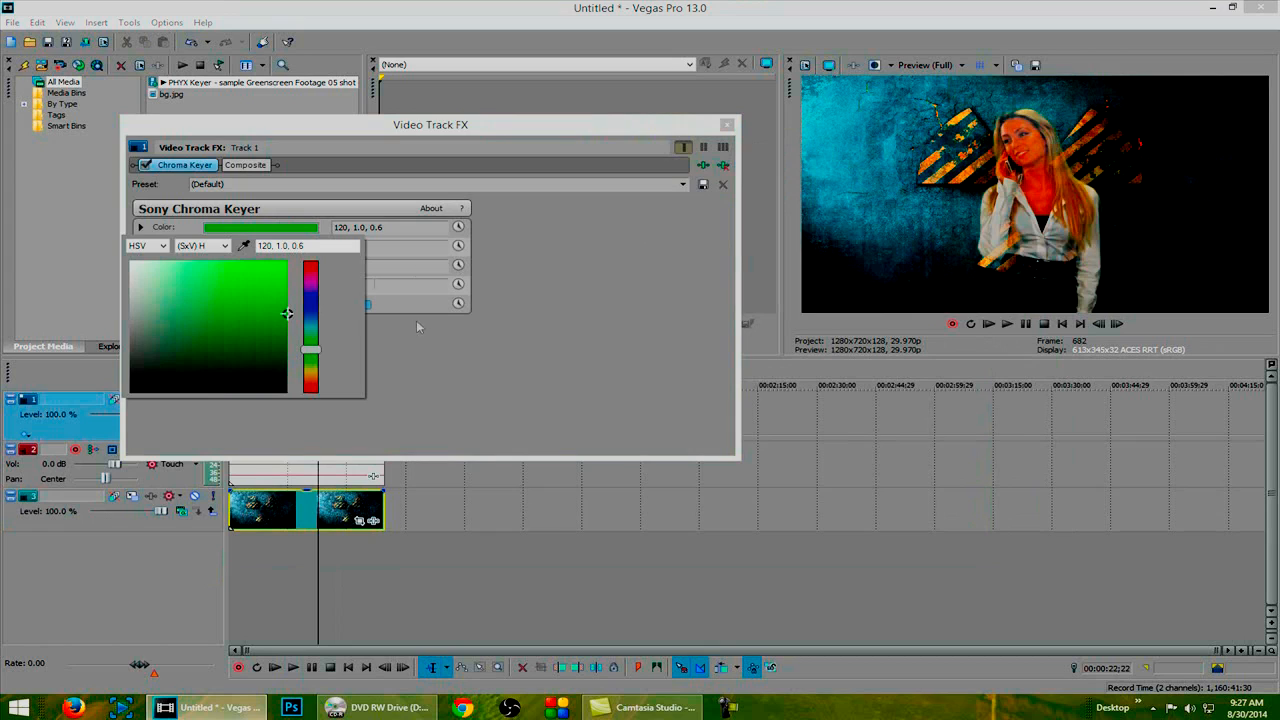
click(420, 327)
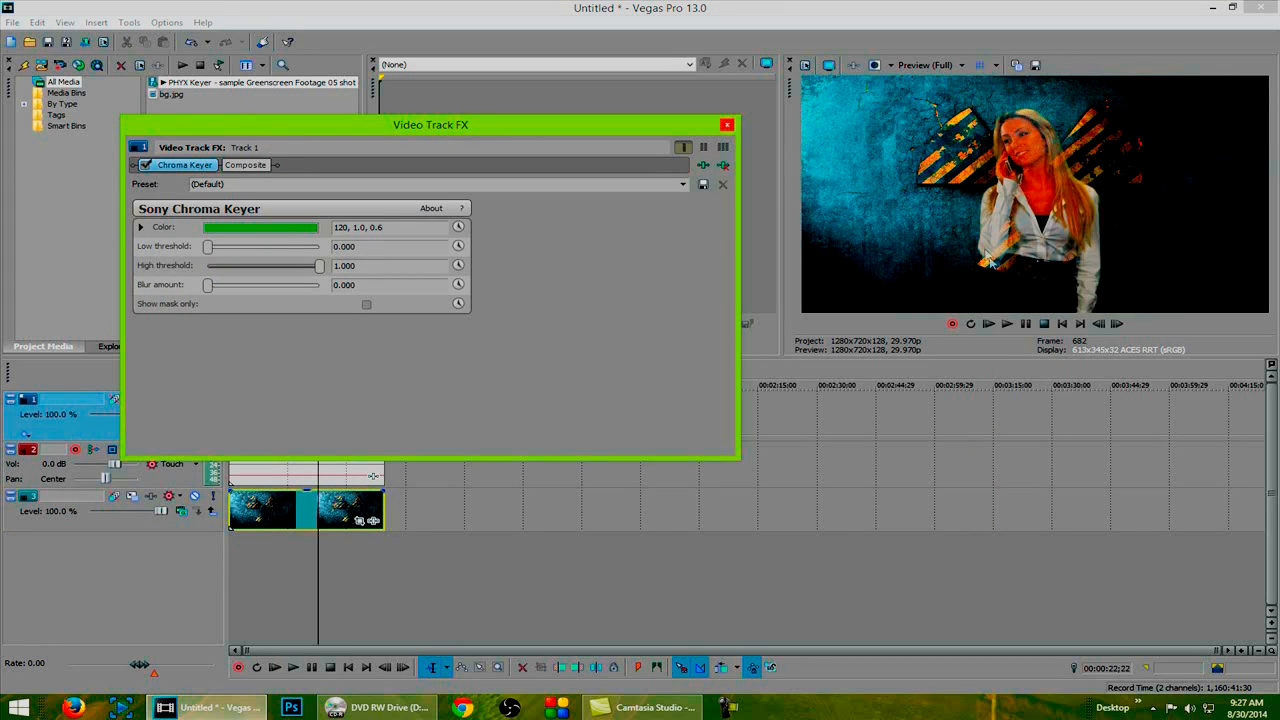
mouse_move(613, 274)
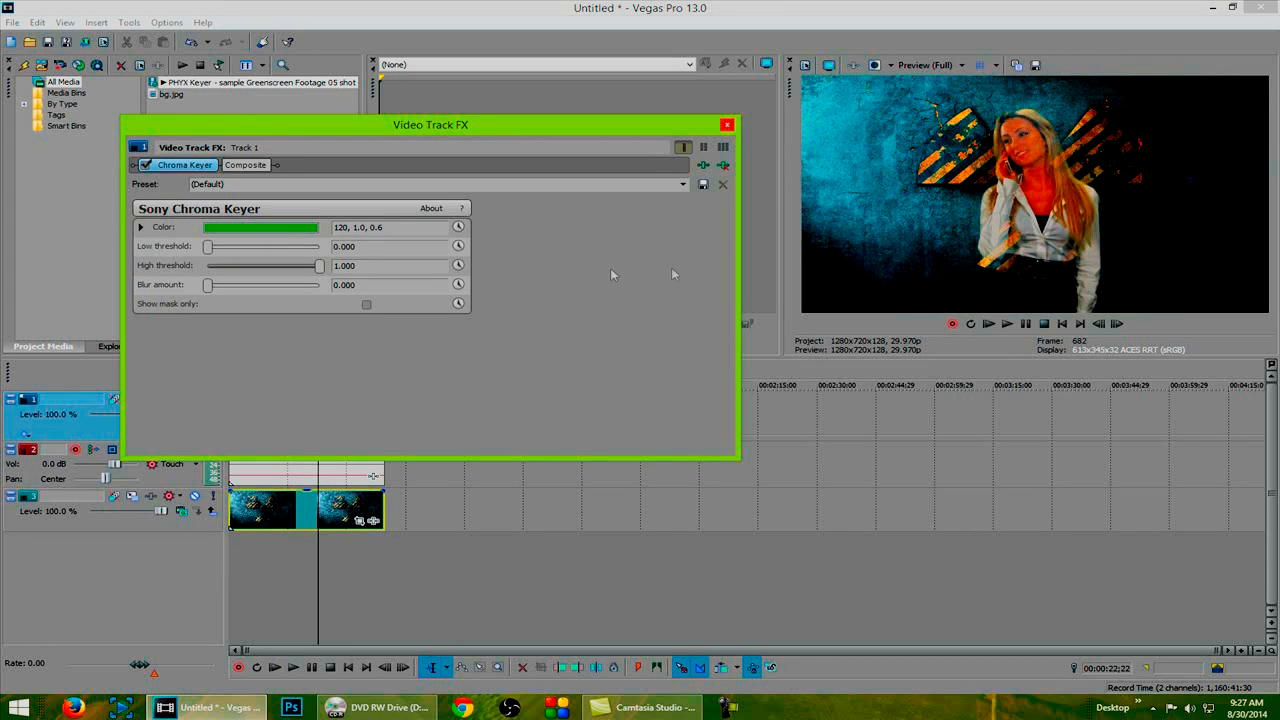
Step: Turn on Show mask only and raise the low threshold to about 0.388
click(366, 304)
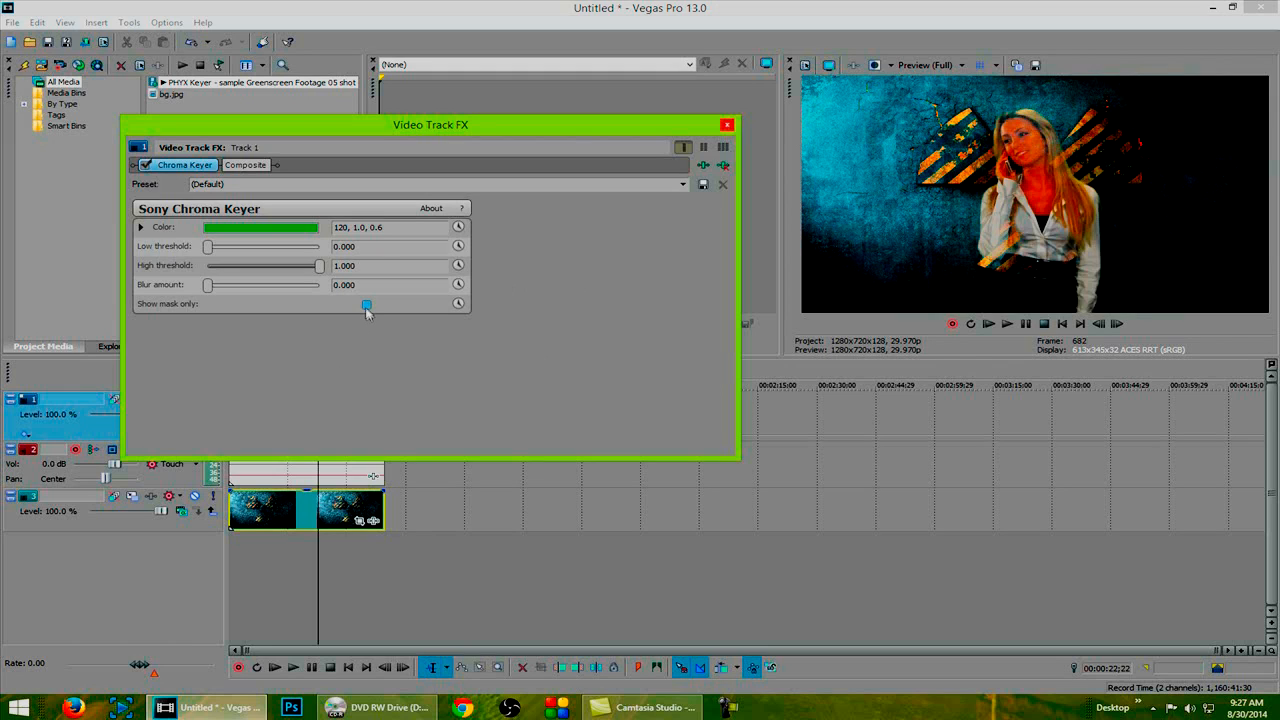
click(366, 304)
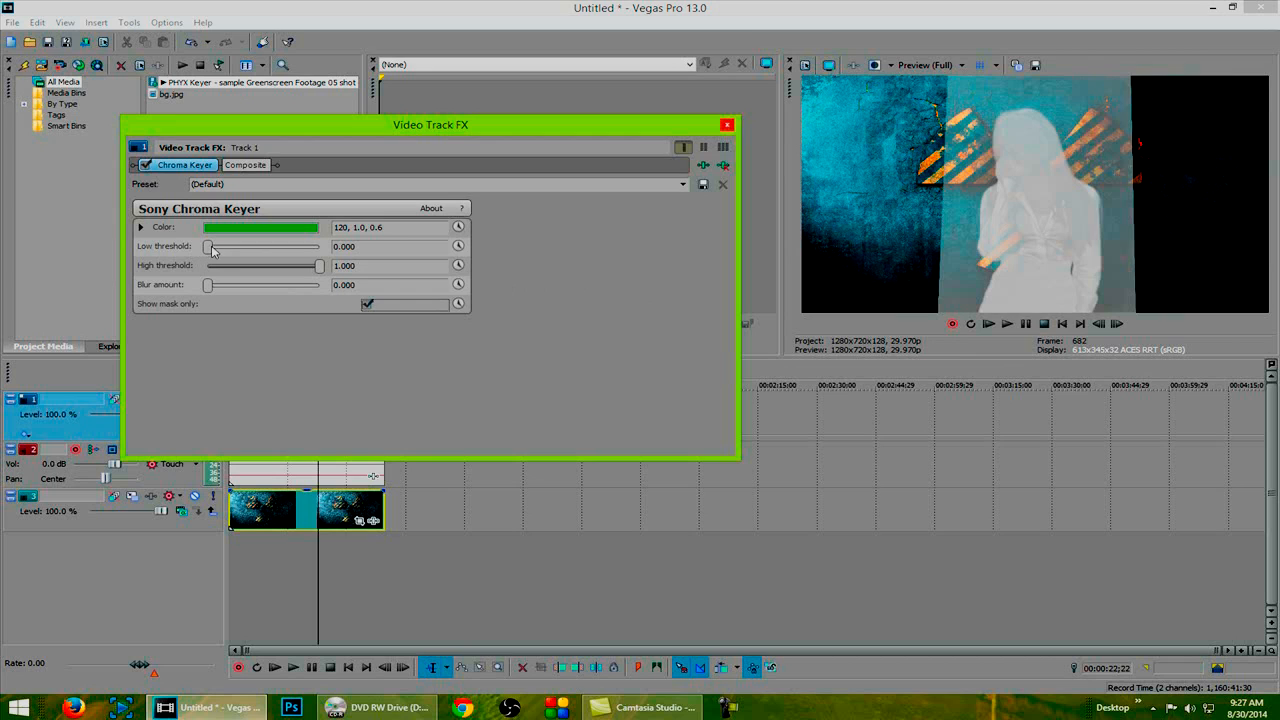
drag(208, 246, 251, 246)
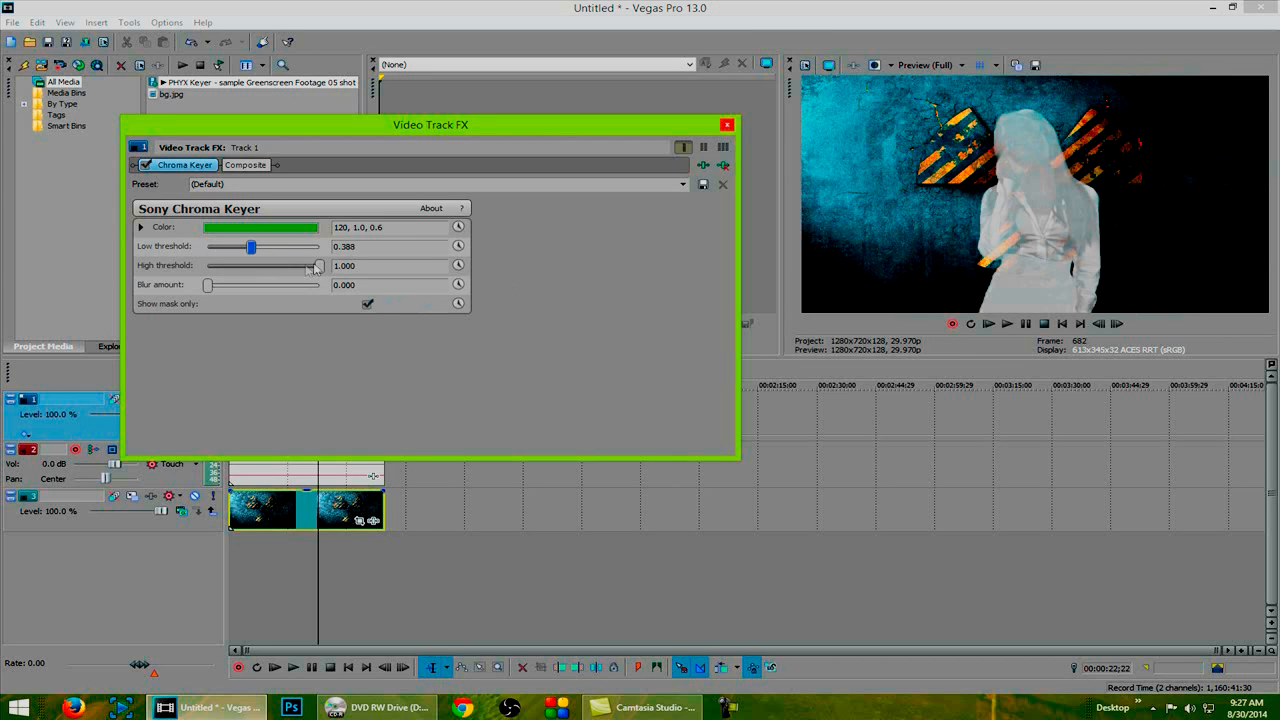
Step: Bring the high threshold down to 0.000 and settle the low threshold at 0.449
drag(318, 265, 315, 265)
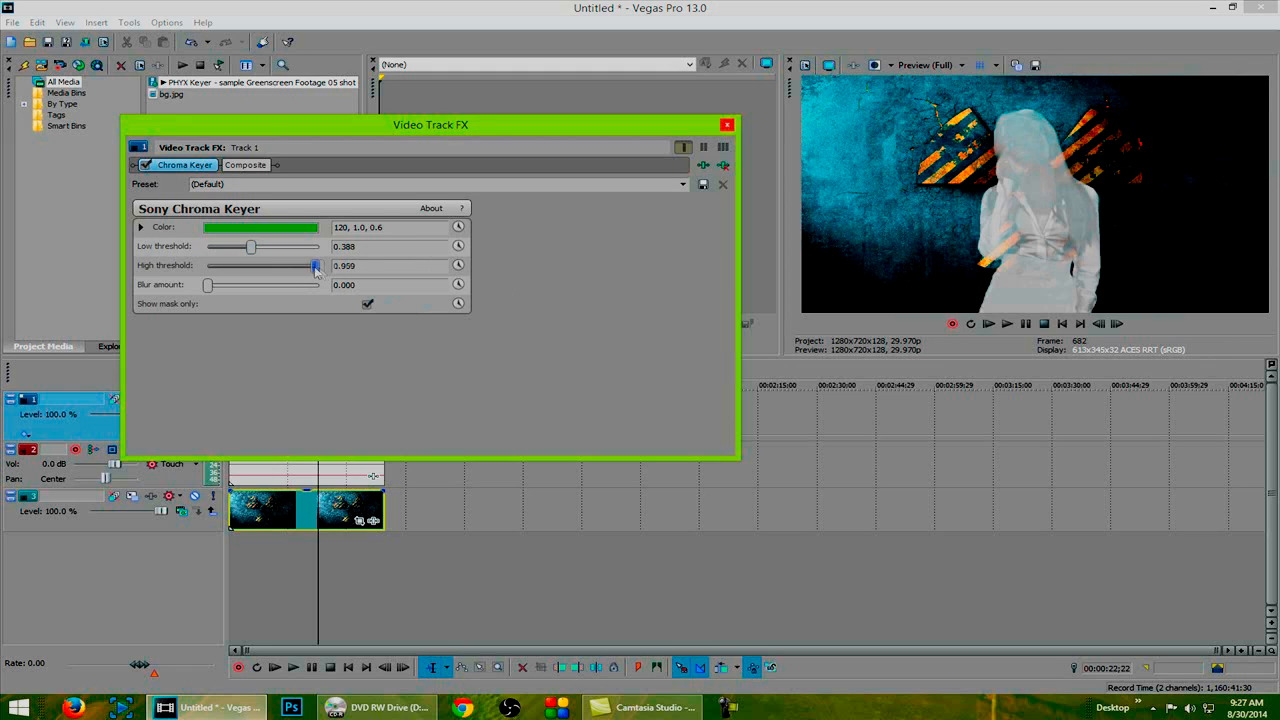
drag(315, 265, 265, 265)
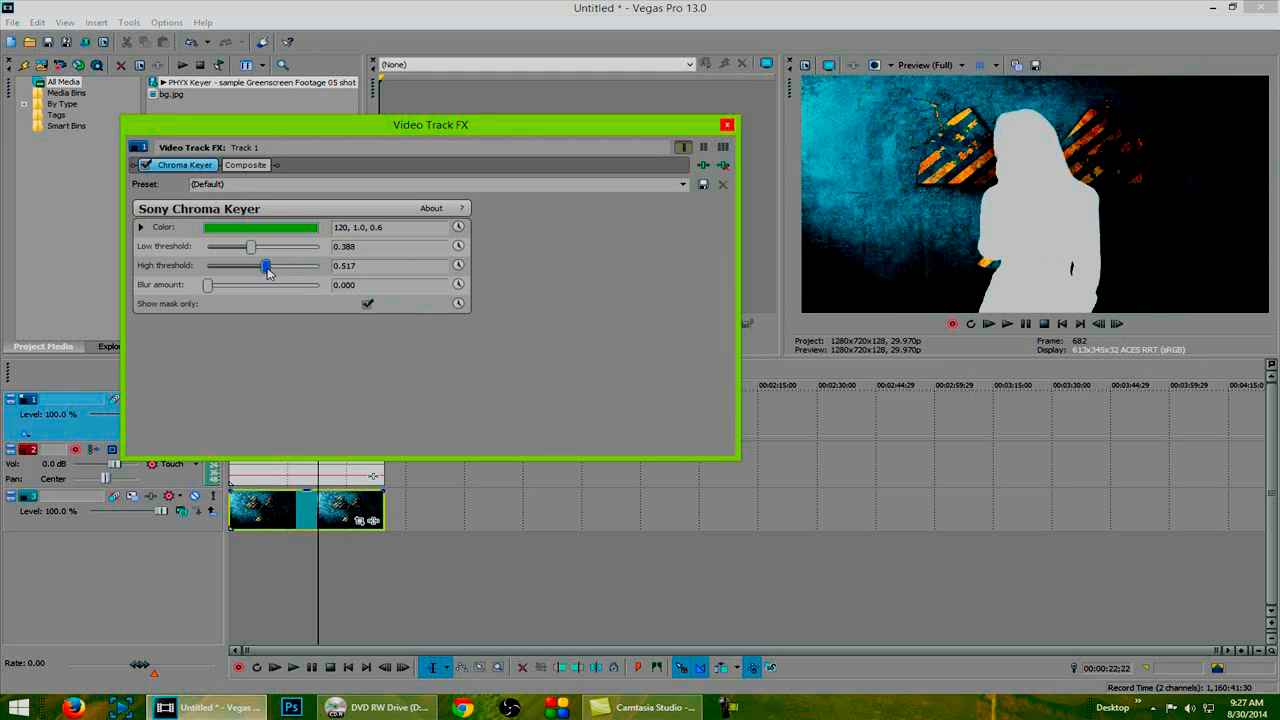
drag(265, 265, 258, 265)
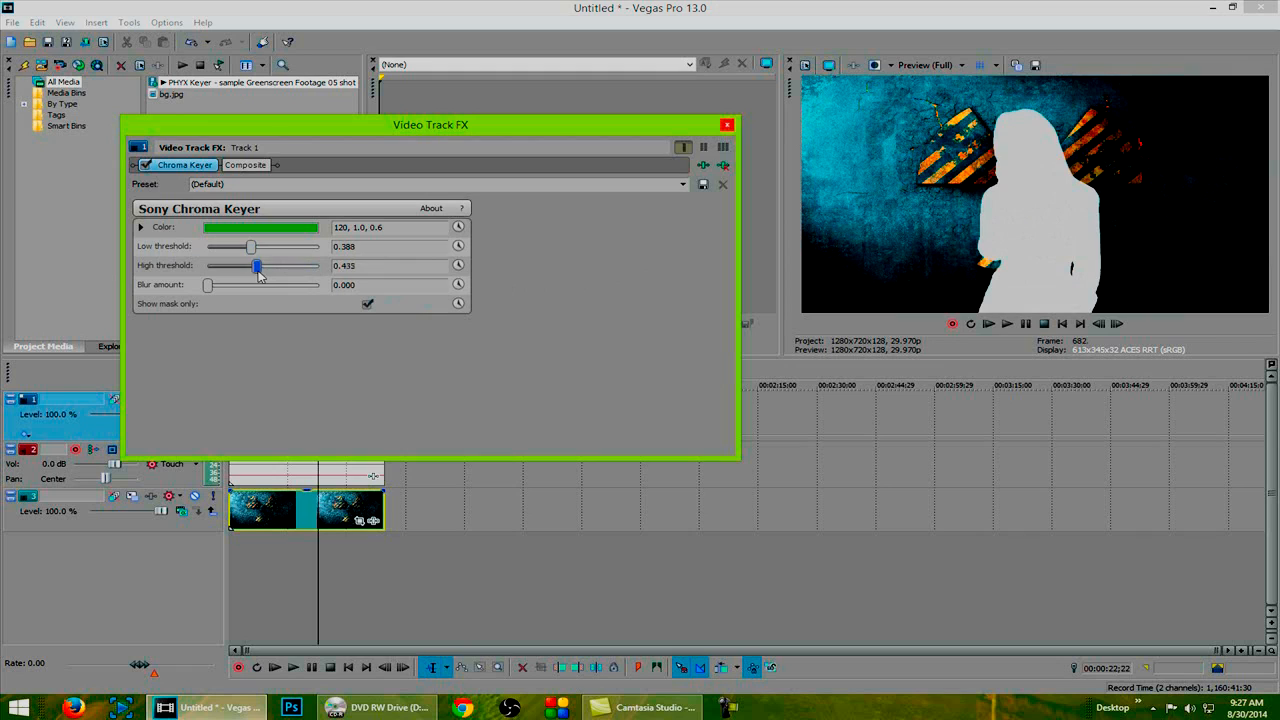
drag(258, 265, 262, 265)
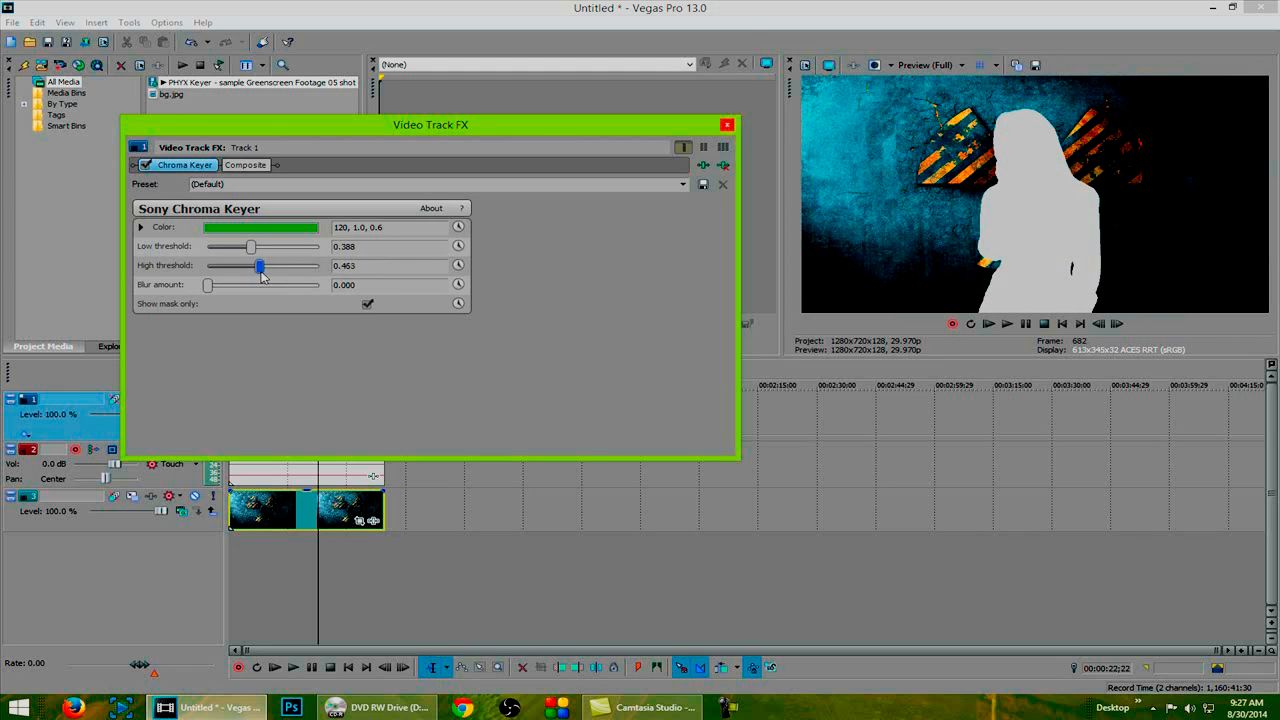
drag(260, 265, 224, 265)
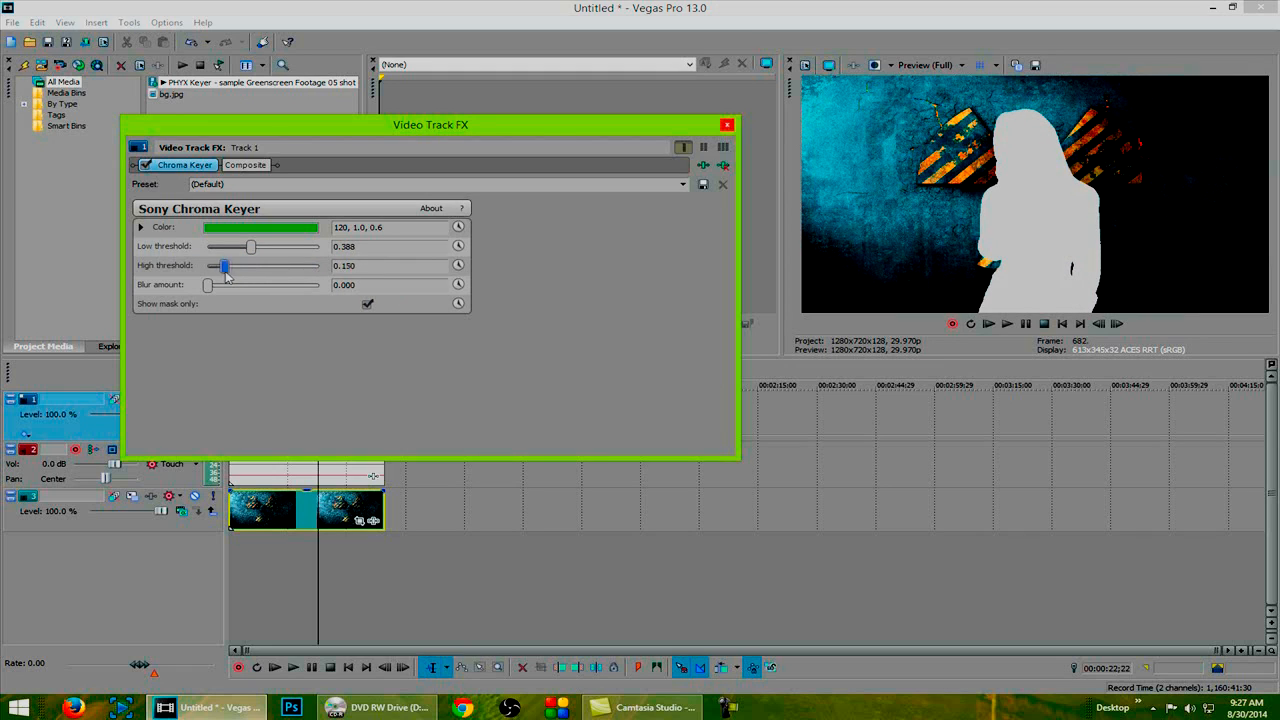
drag(223, 265, 207, 265)
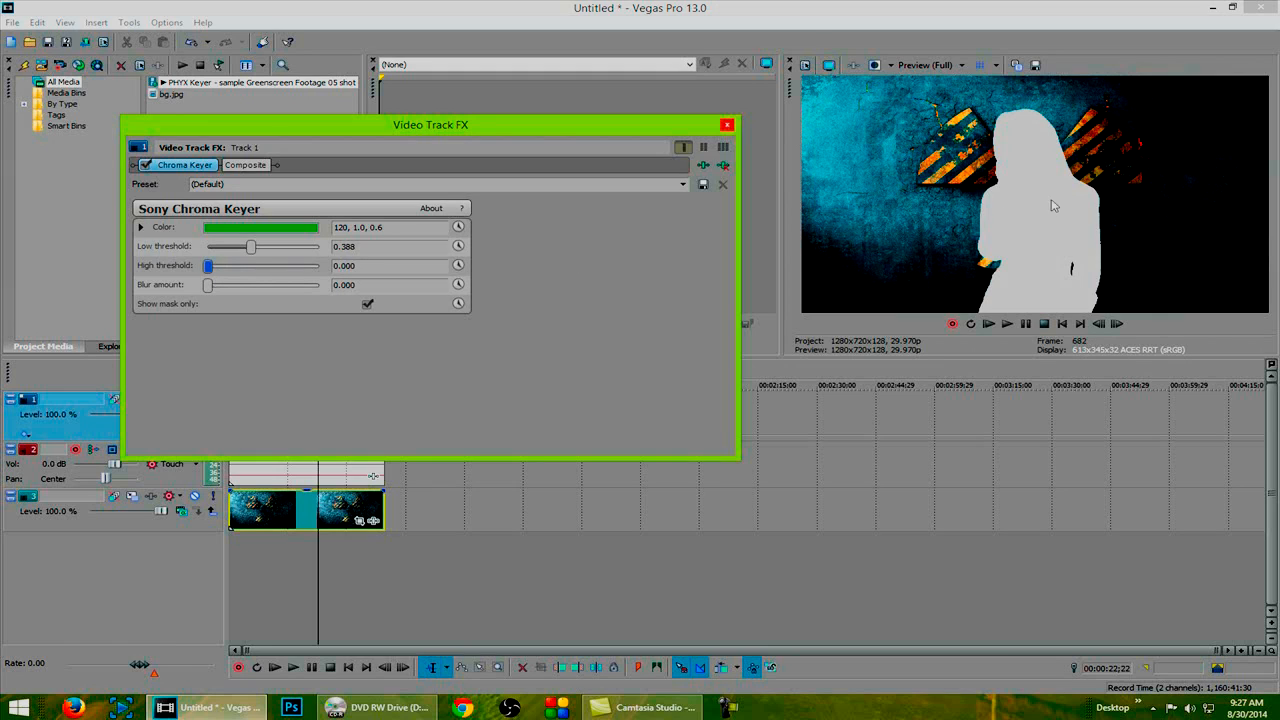
drag(251, 246, 252, 246)
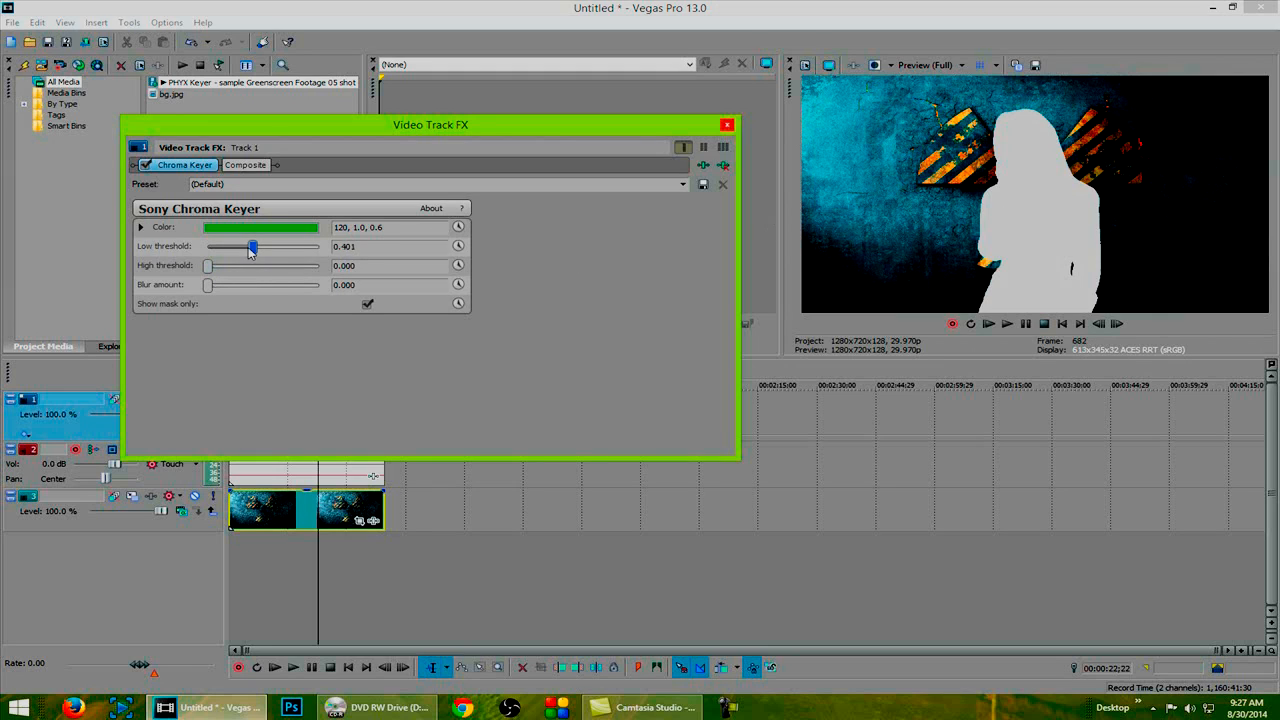
drag(252, 247, 260, 247)
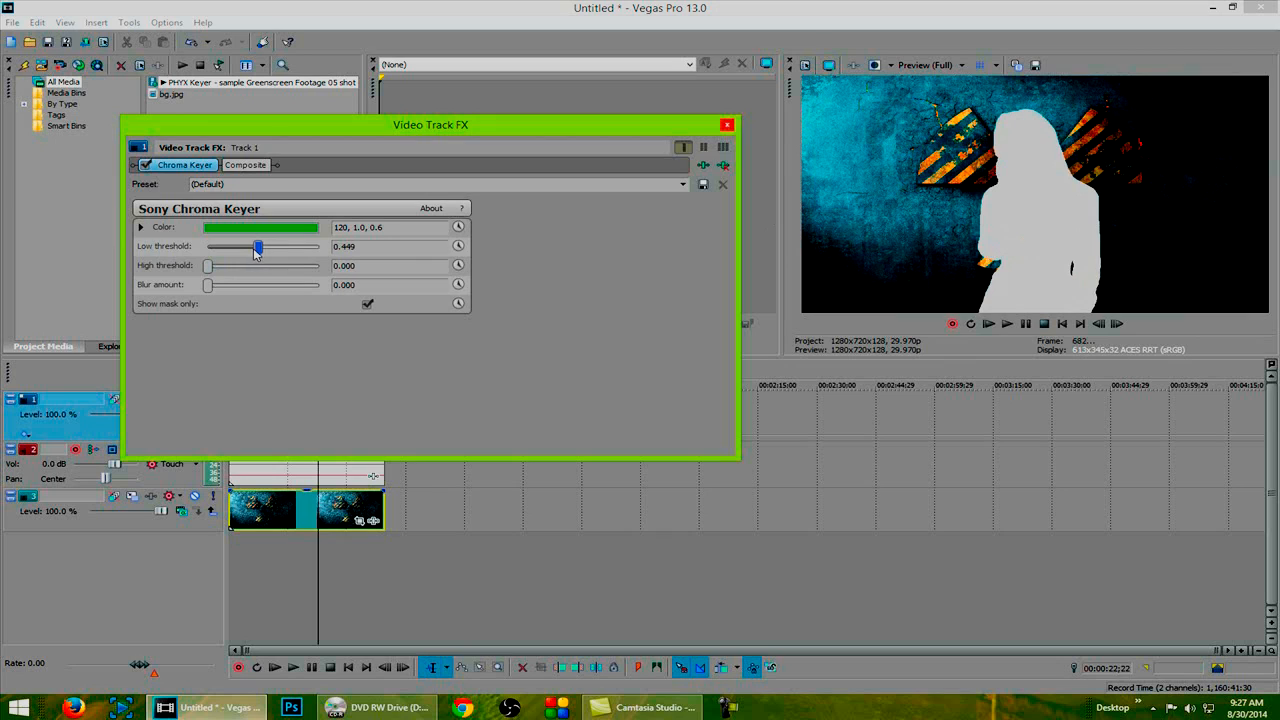
drag(258, 247, 261, 247)
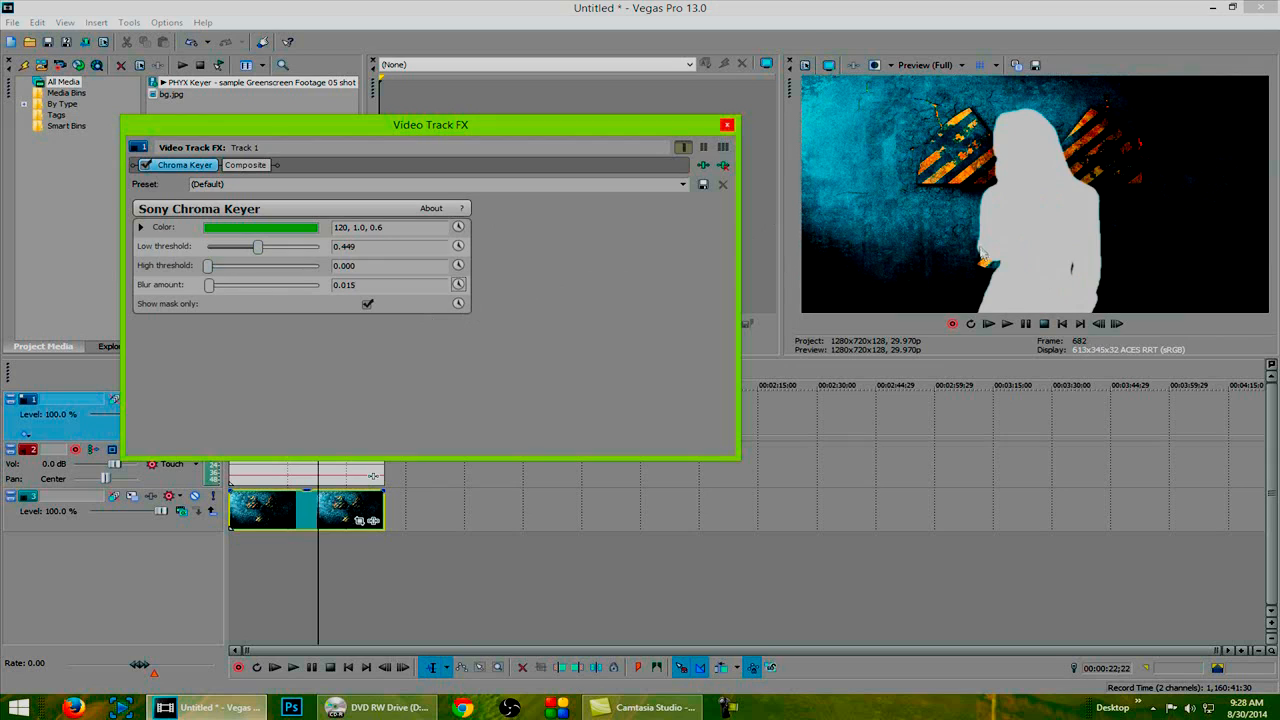
mouse_move(913, 211)
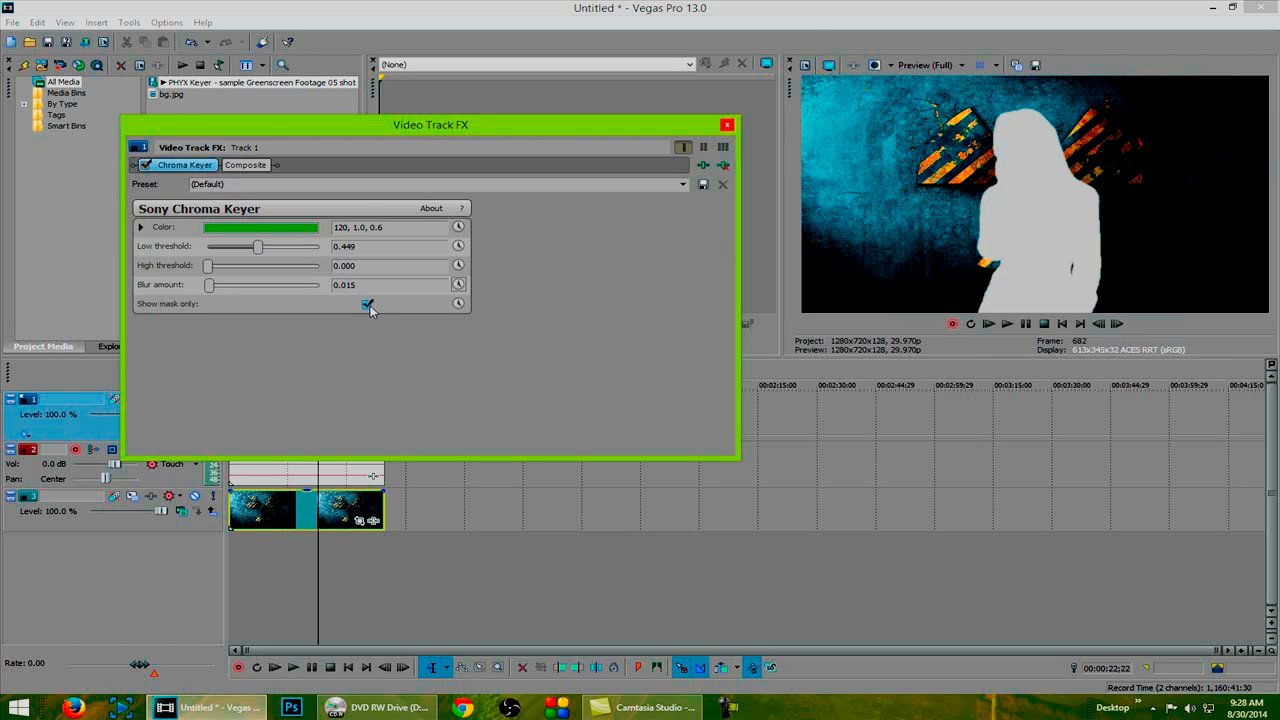
Step: Turn off mask-only view and close the Video Track FX window
click(369, 304)
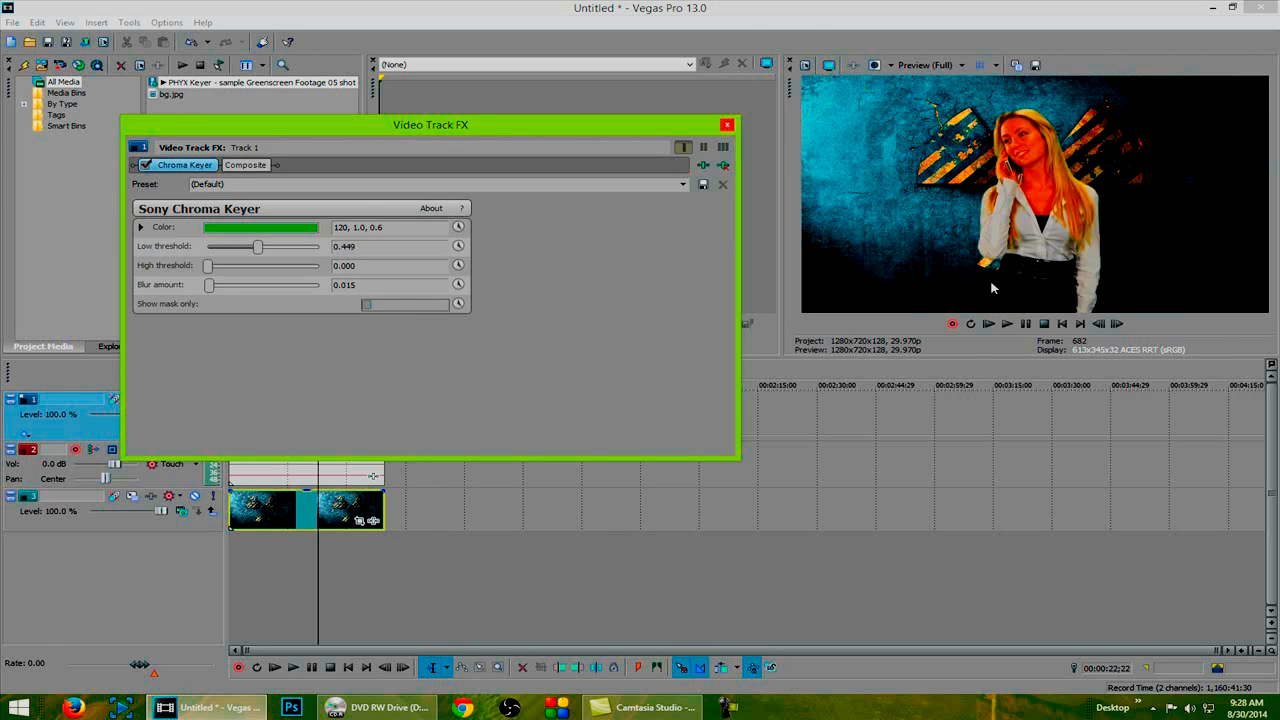
mouse_move(1098, 304)
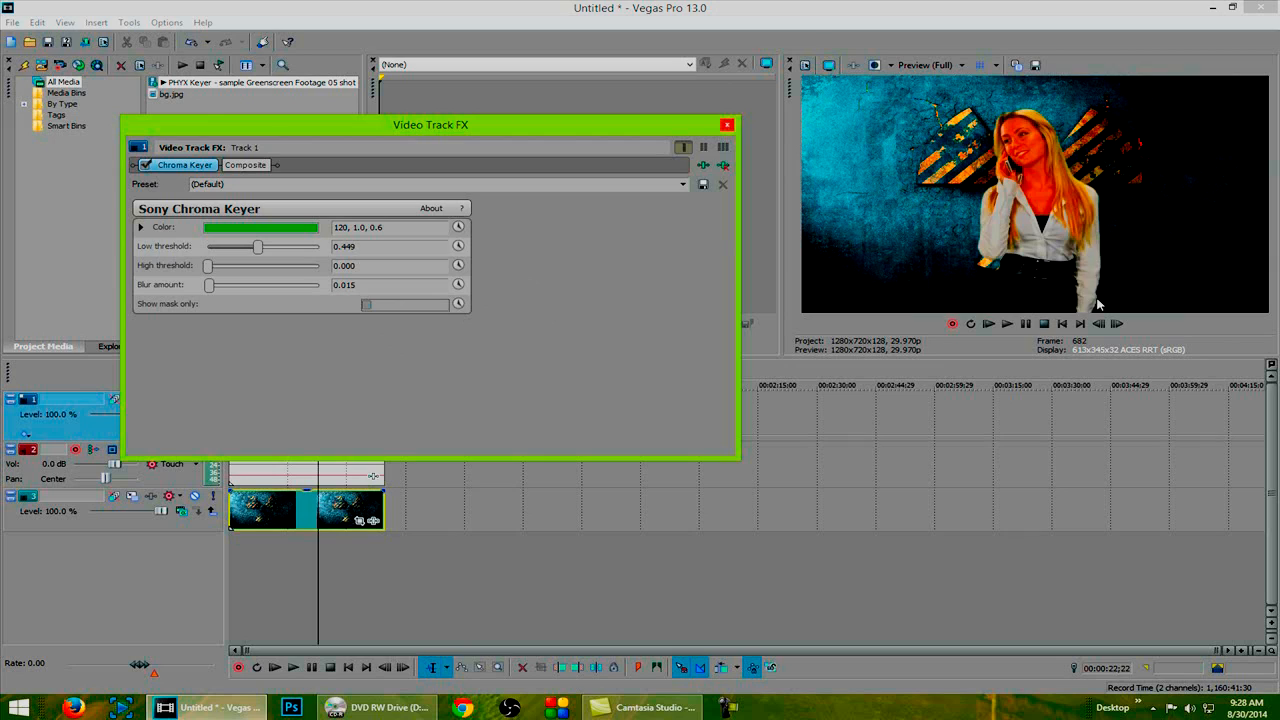
mouse_move(1008, 160)
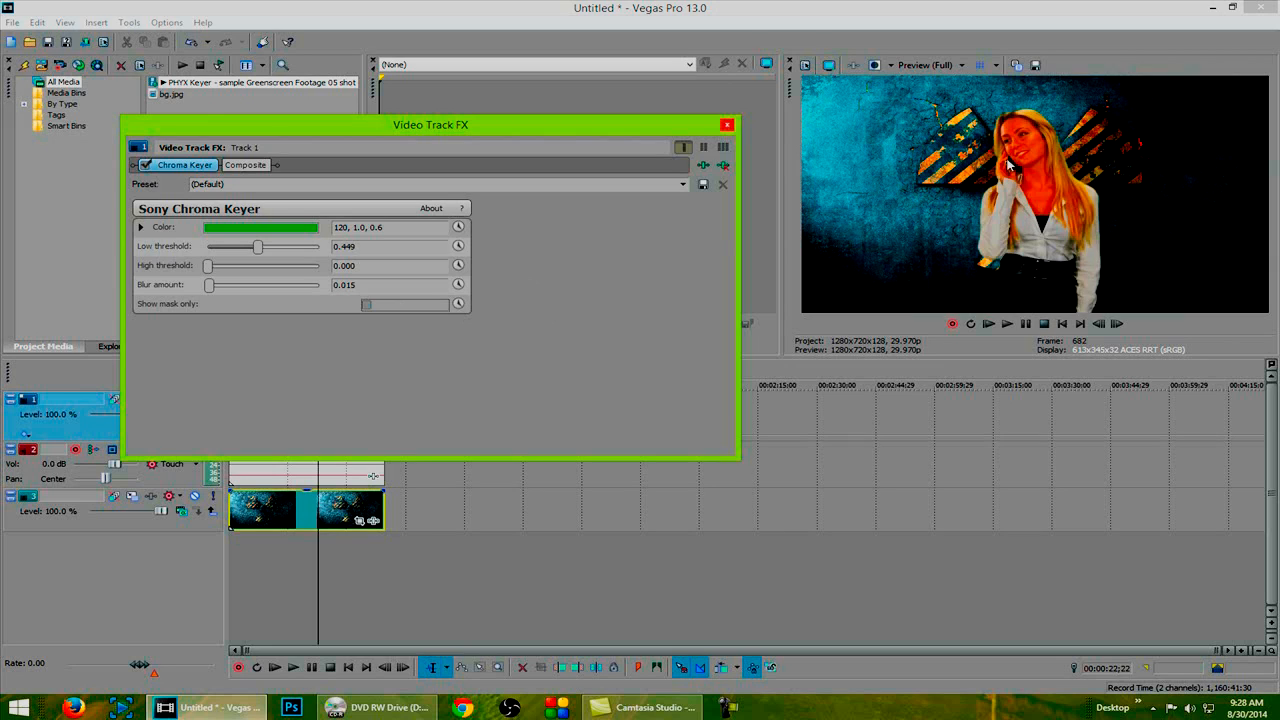
mouse_move(1048, 300)
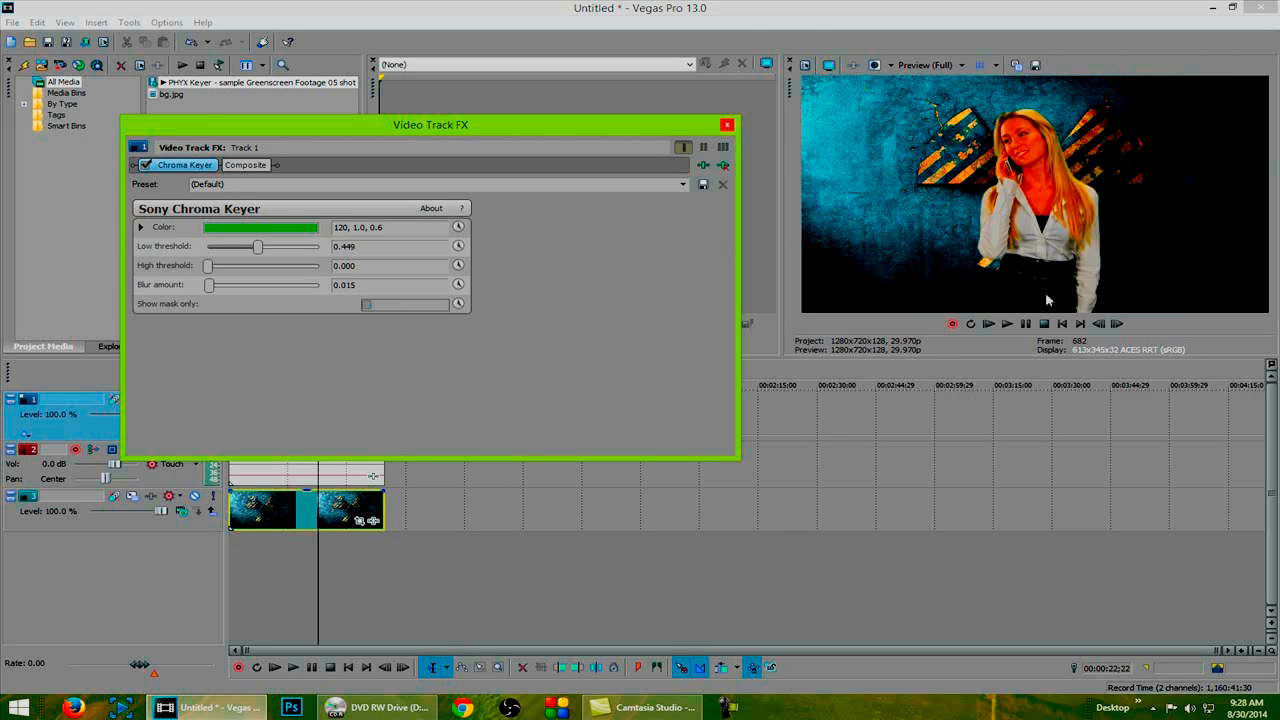
mouse_move(553, 215)
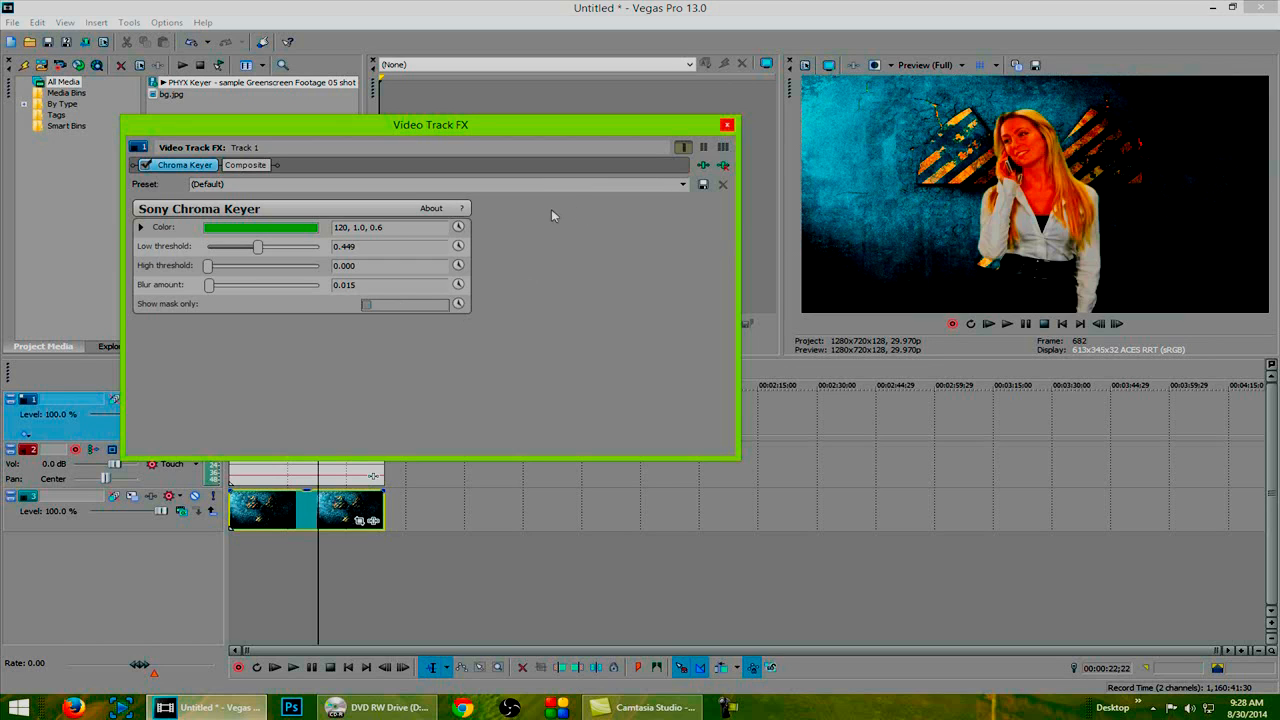
click(728, 124)
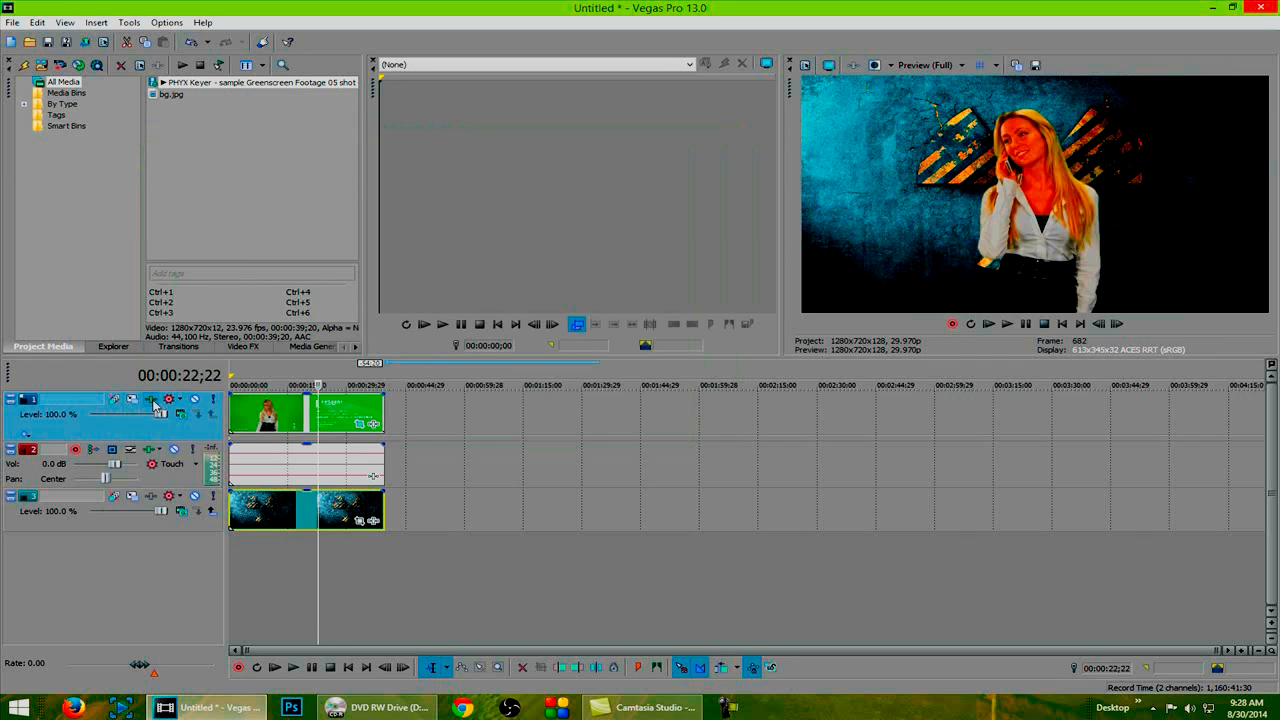
click(152, 399)
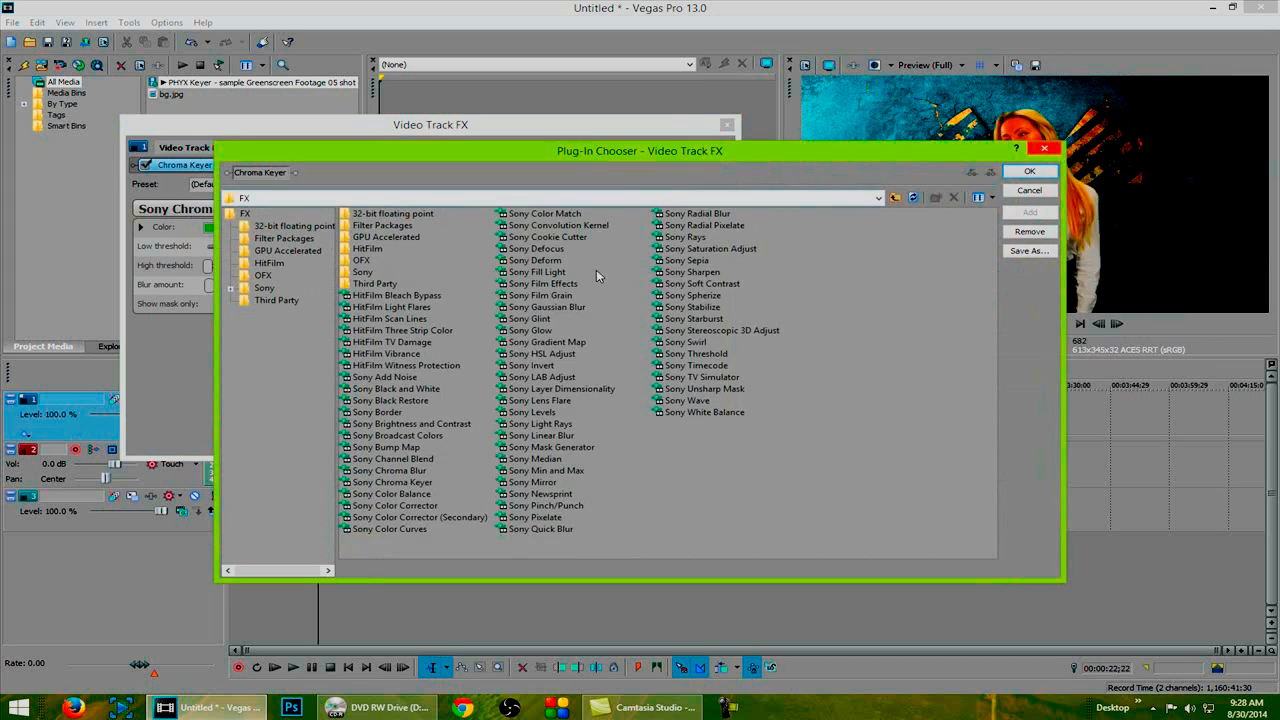
Step: Add Sony Levels after the Chroma Keyer in the actress track's effect chain
click(534, 412)
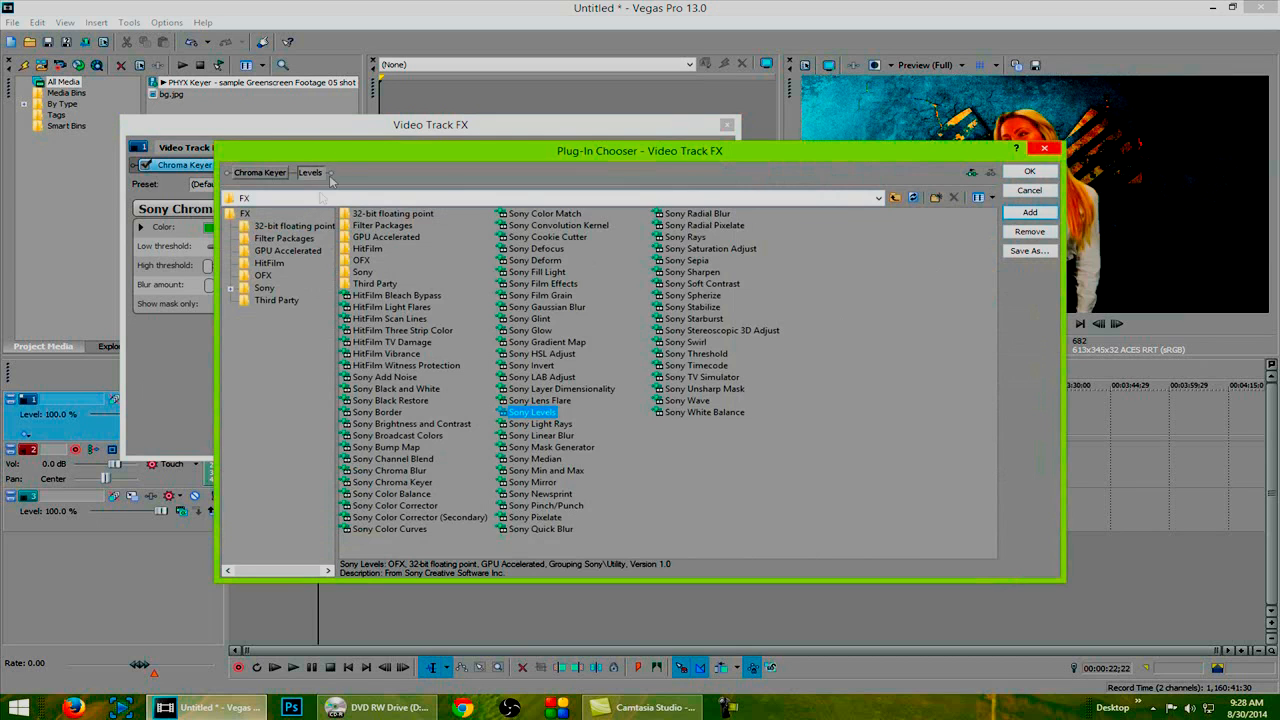
mouse_move(1027, 175)
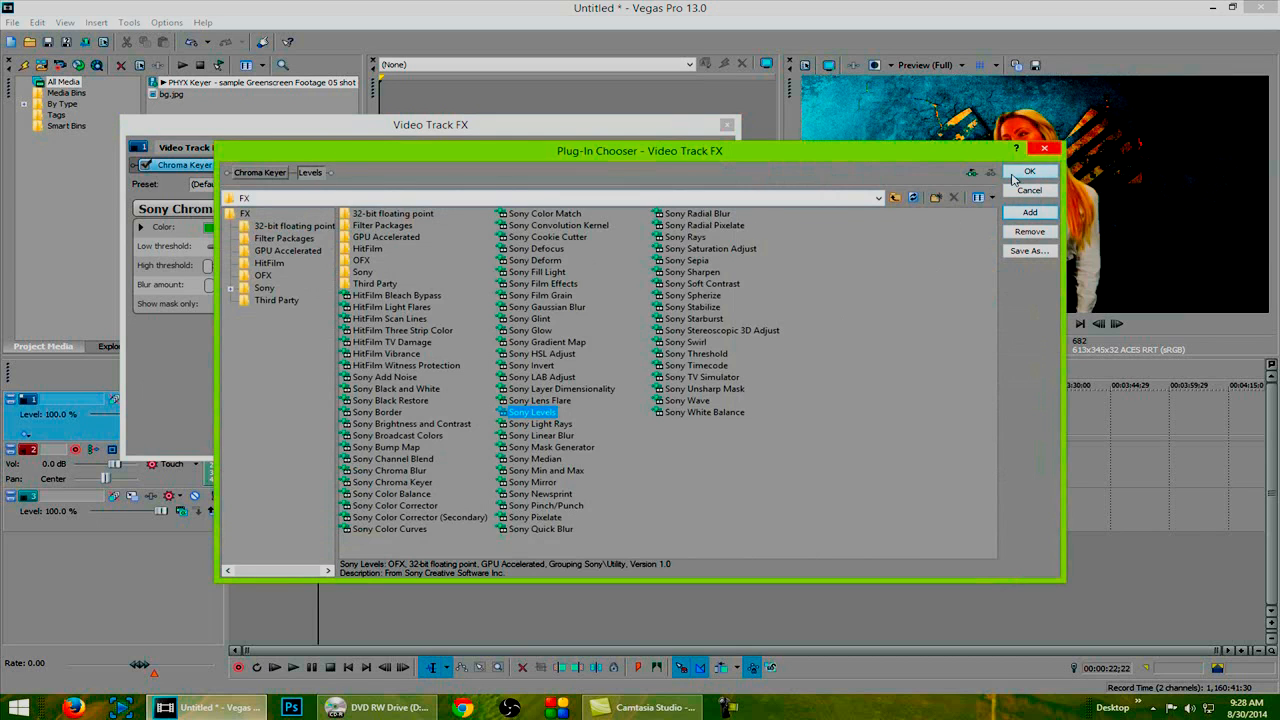
click(1030, 171)
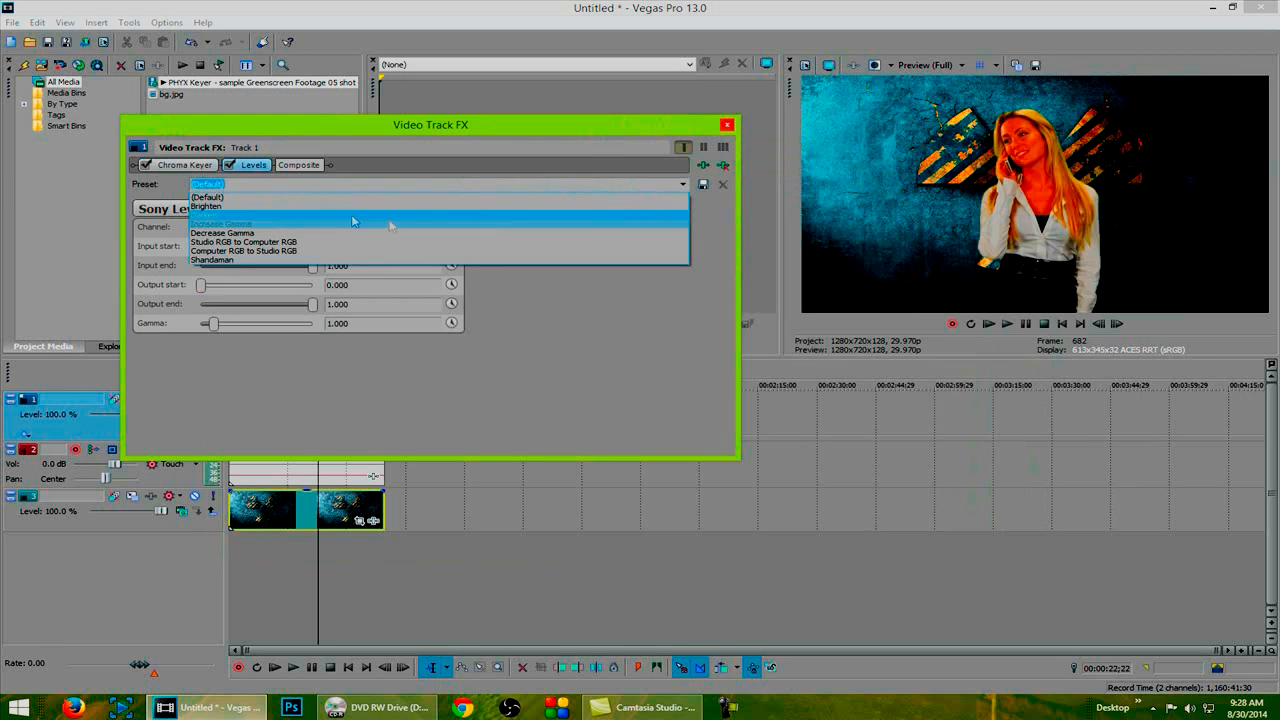
Step: Try the Increase Gamma preset, then switch Levels to Studio RGB to Computer RGB
click(220, 224)
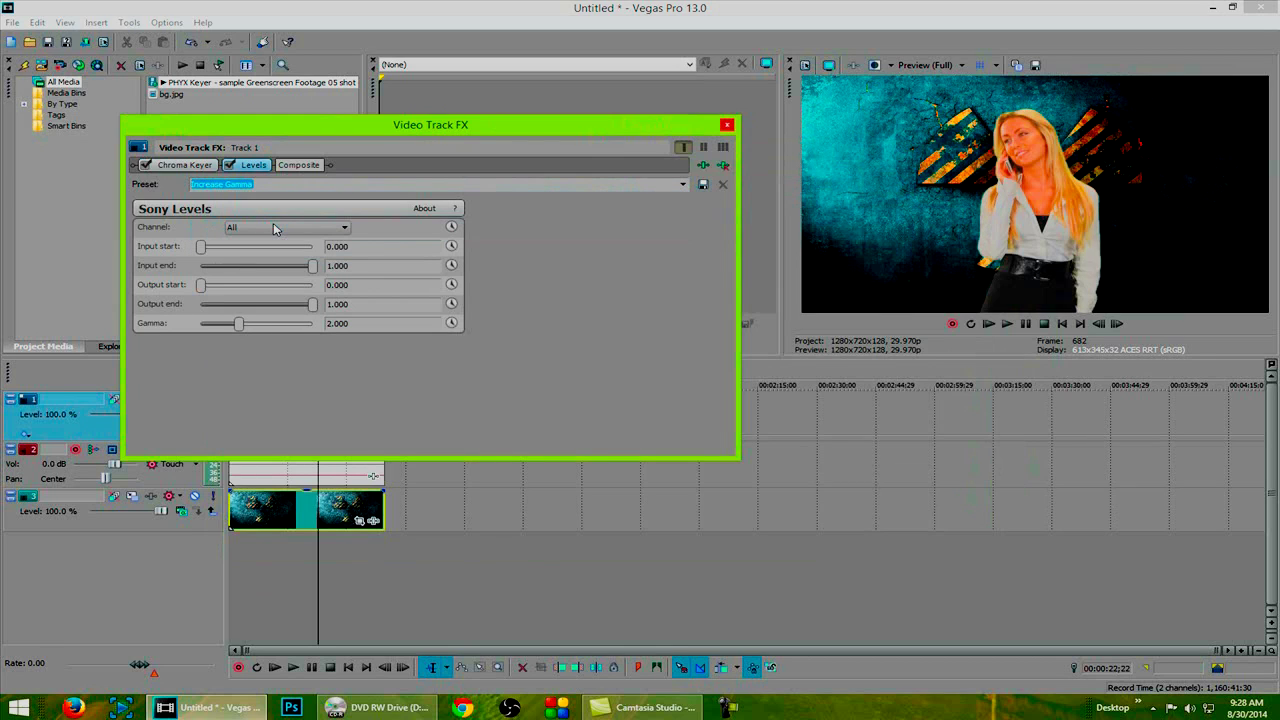
click(682, 184)
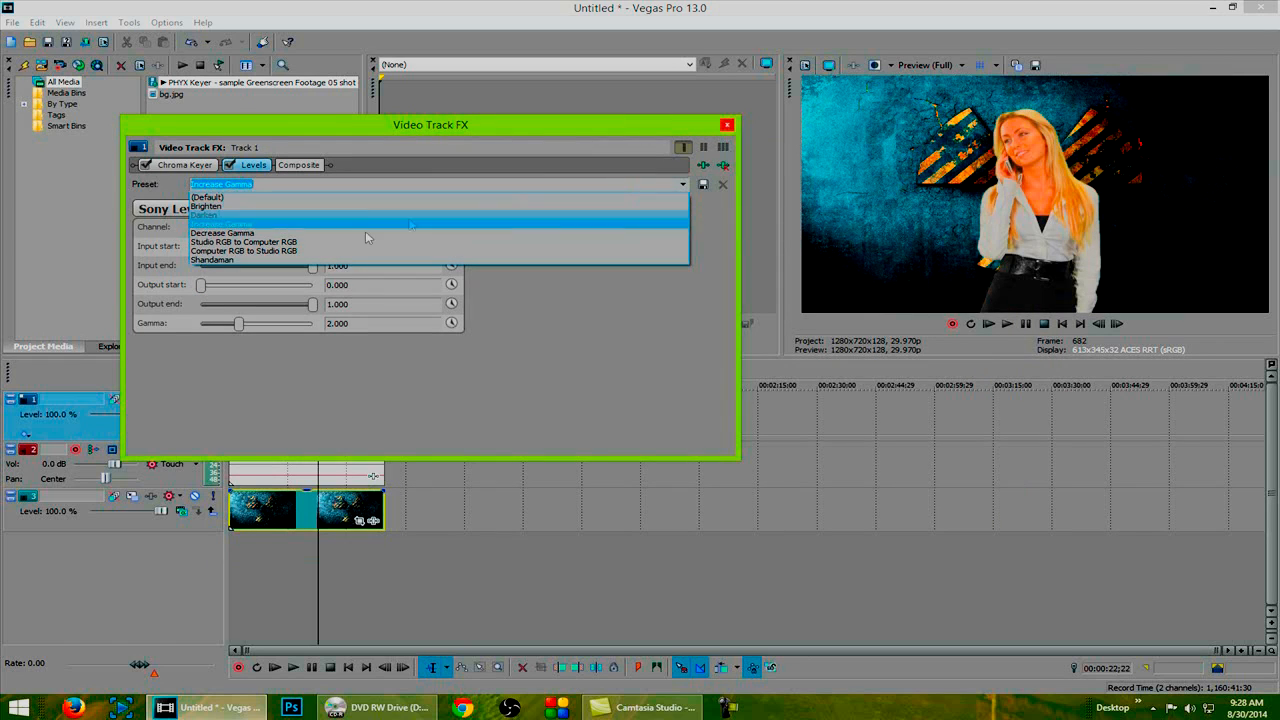
click(243, 241)
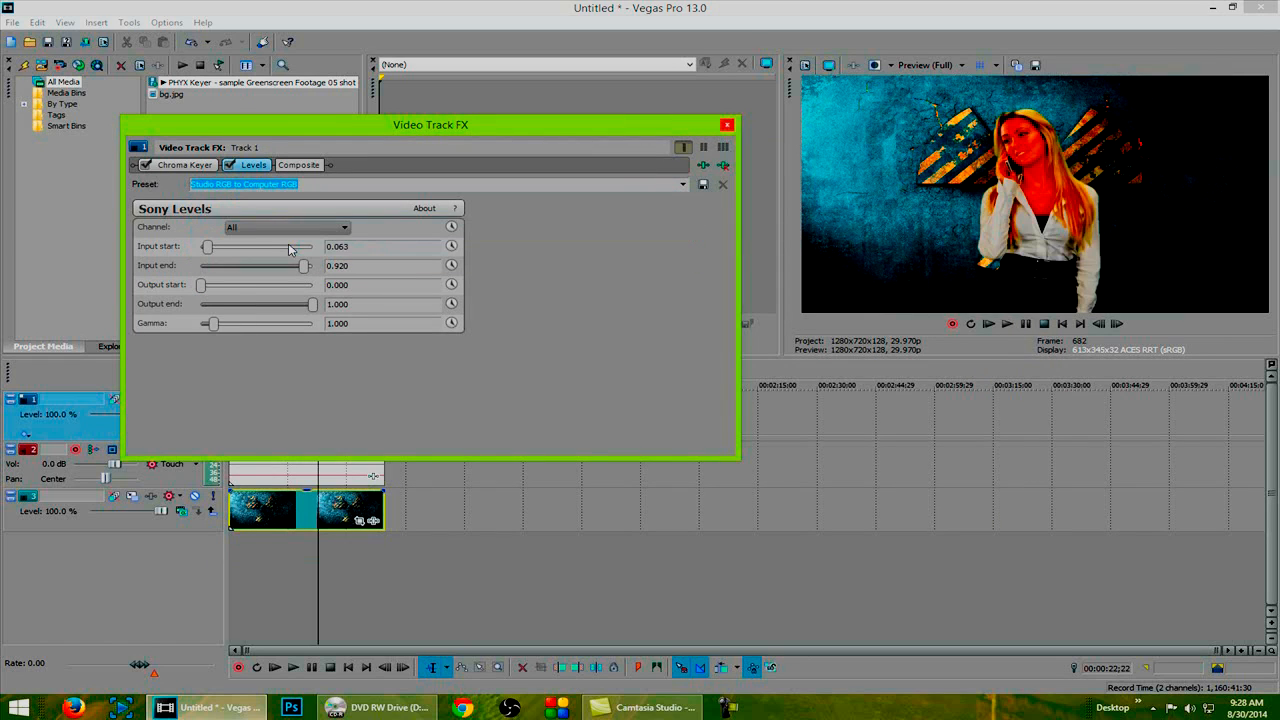
mouse_move(547, 238)
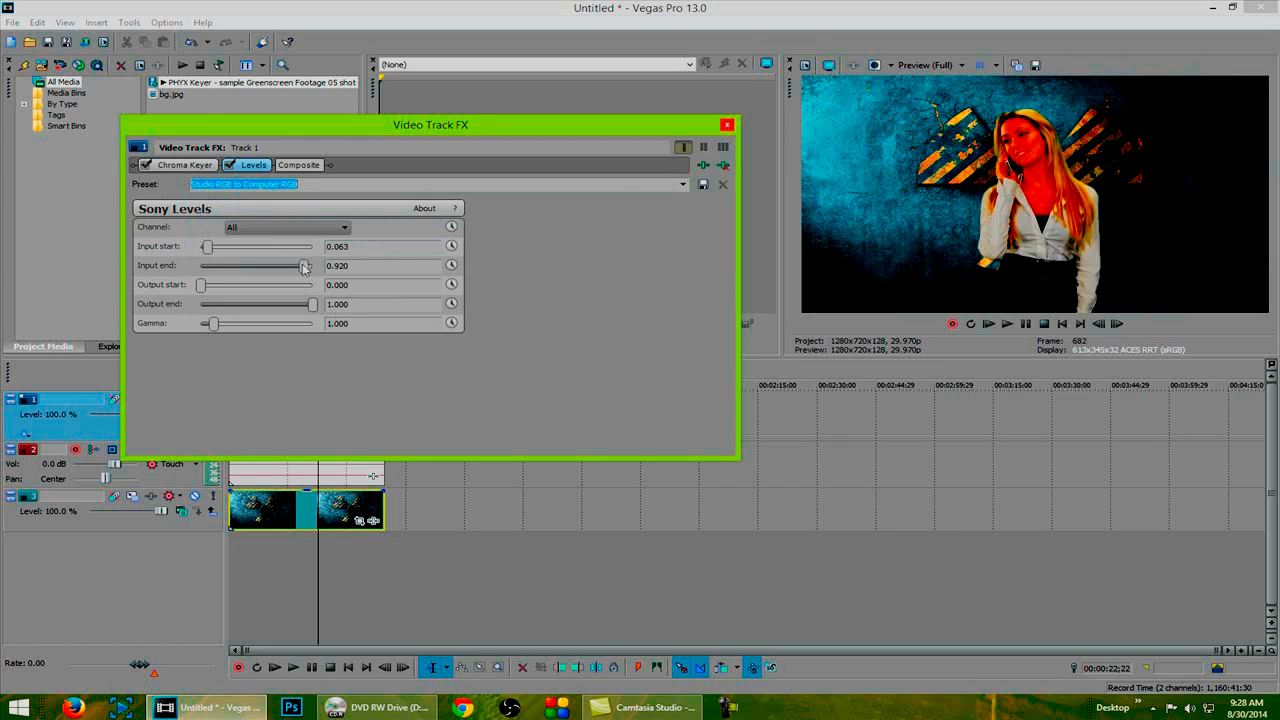
Step: Lower the input end level to about 0.476, keeping output end at 1.000
drag(305, 265, 268, 265)
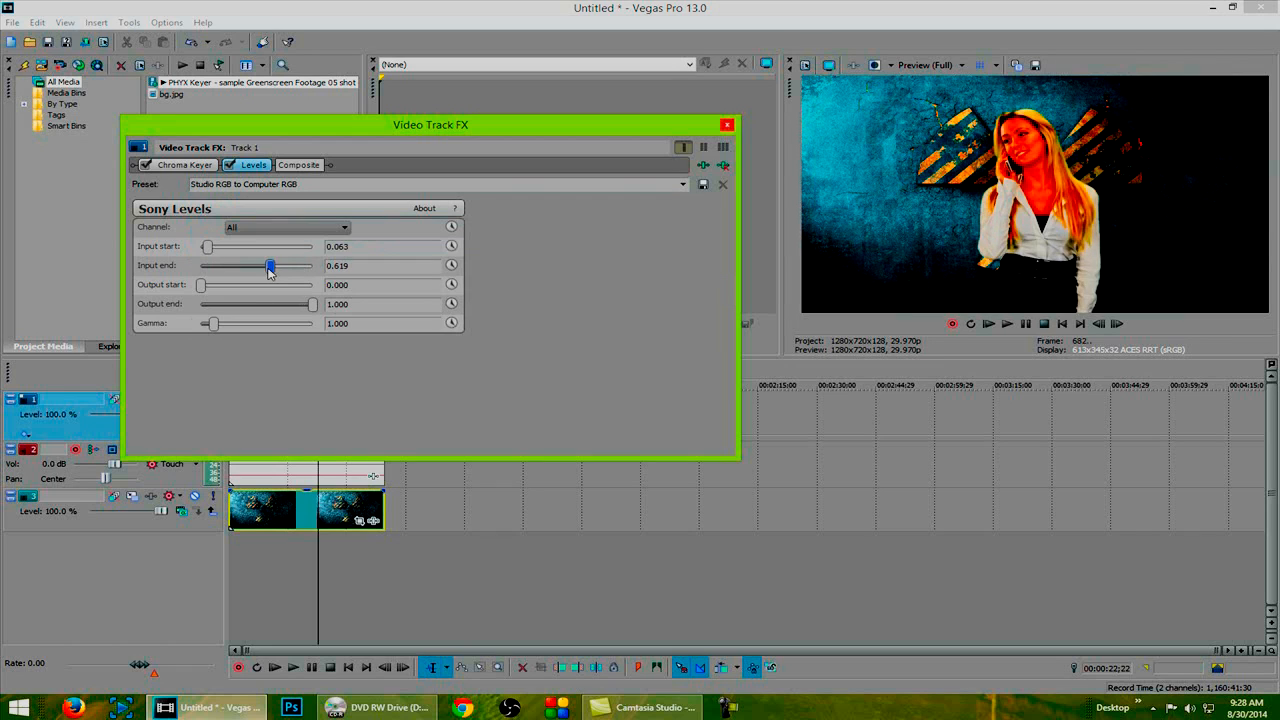
drag(270, 265, 257, 265)
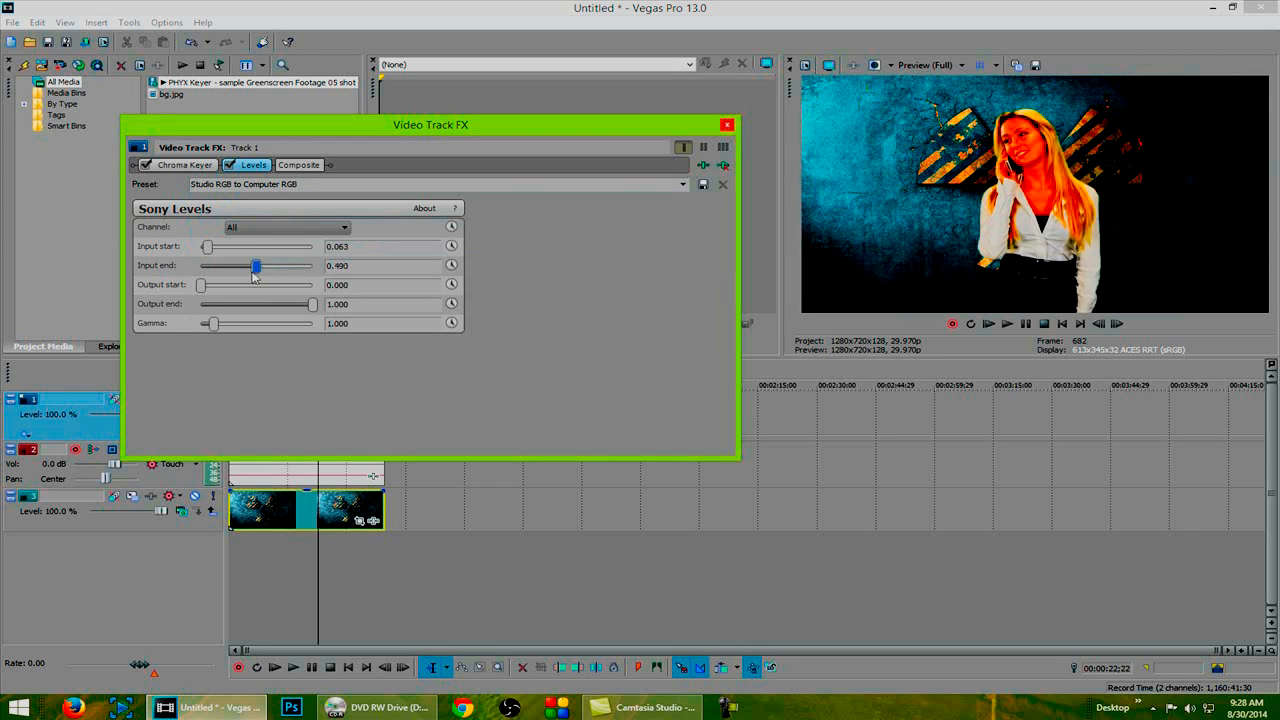
drag(257, 265, 253, 265)
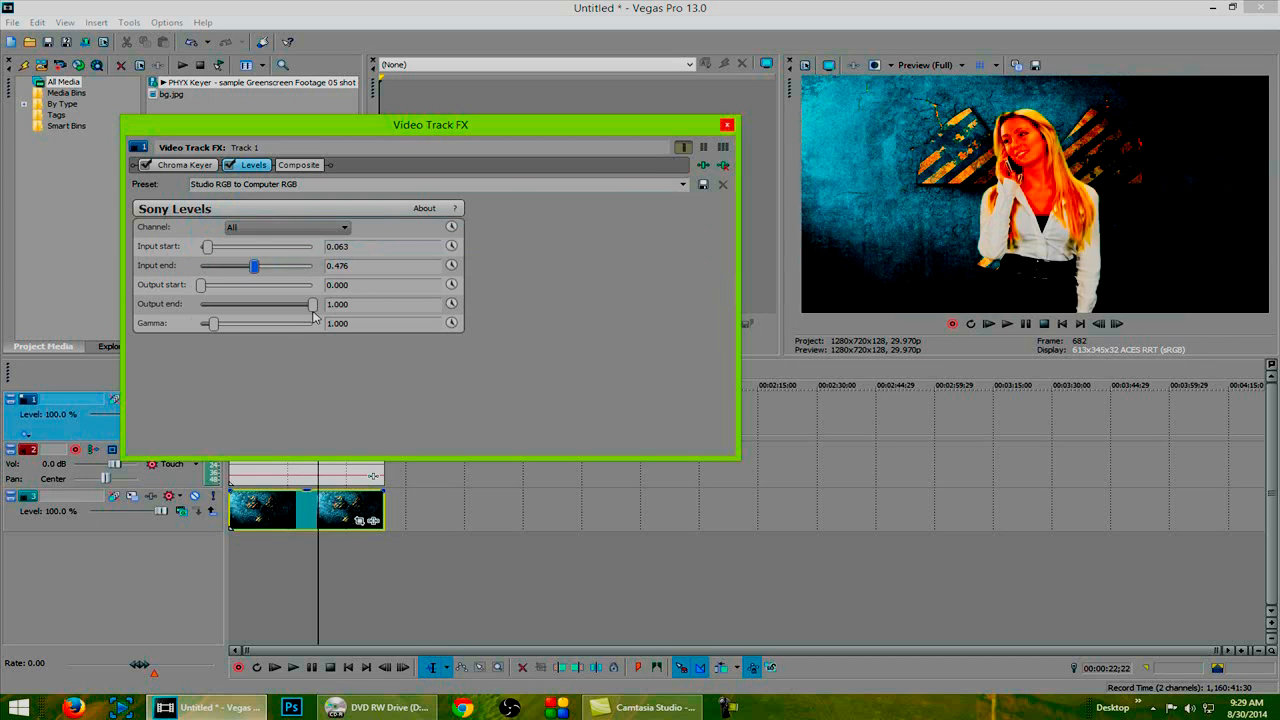
drag(313, 304, 267, 304)
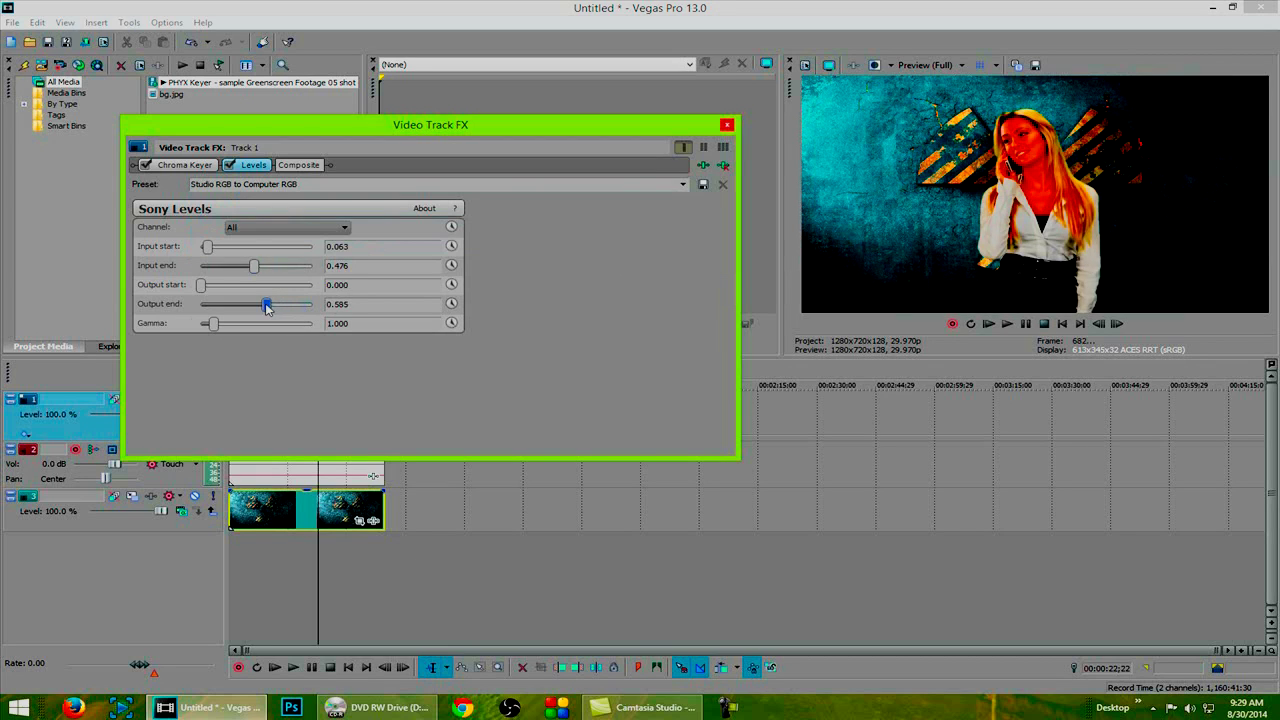
drag(267, 304, 313, 304)
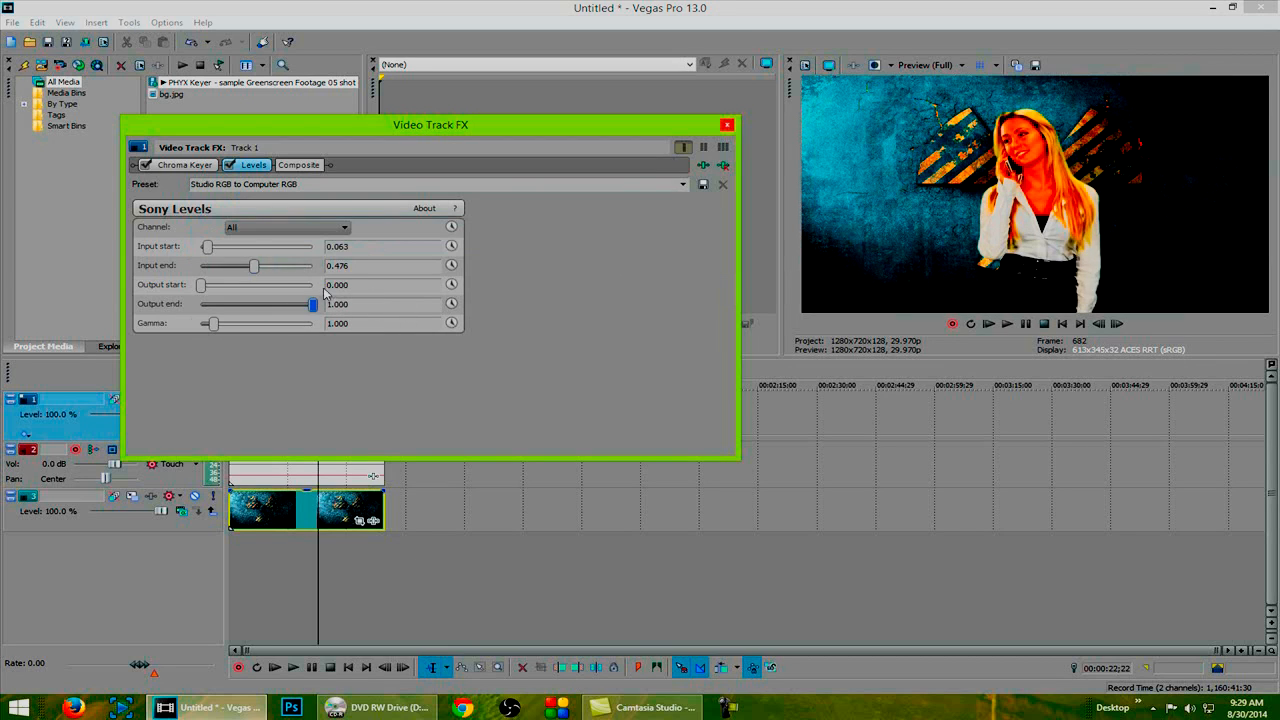
Step: Raise gamma to 2.029 and settle the input end level at 0.551
drag(211, 323, 219, 323)
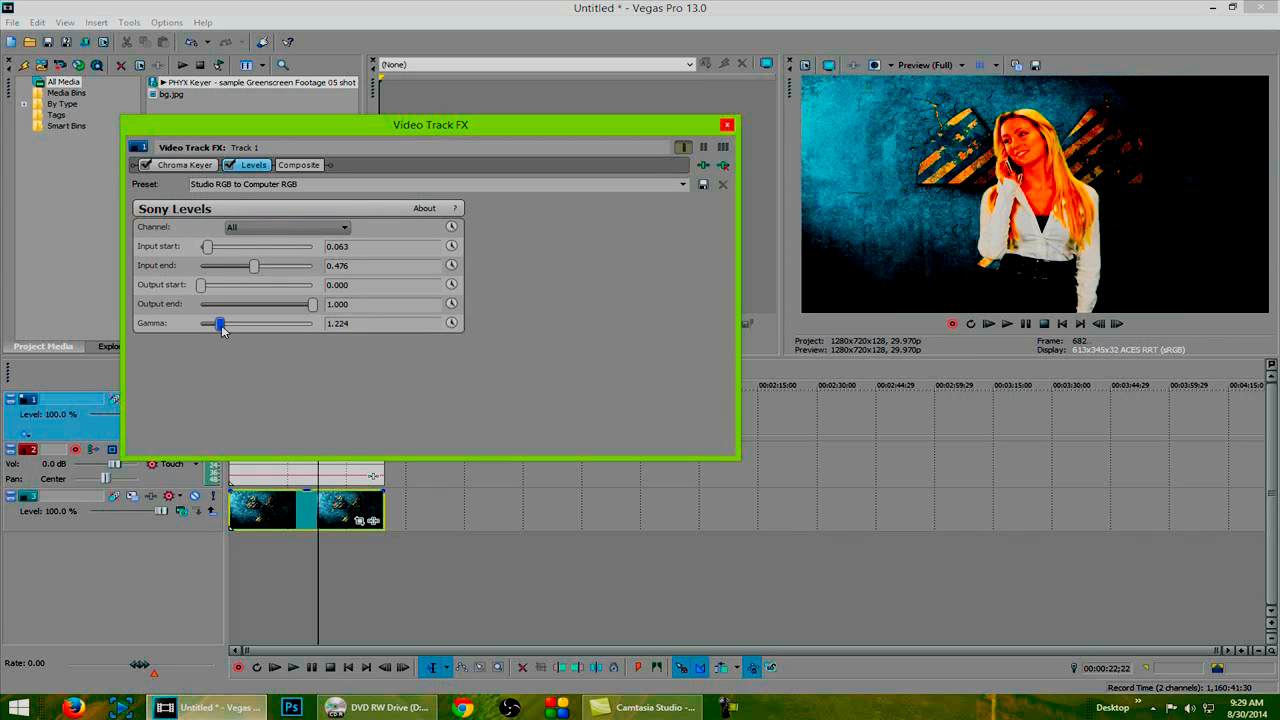
drag(220, 323, 240, 323)
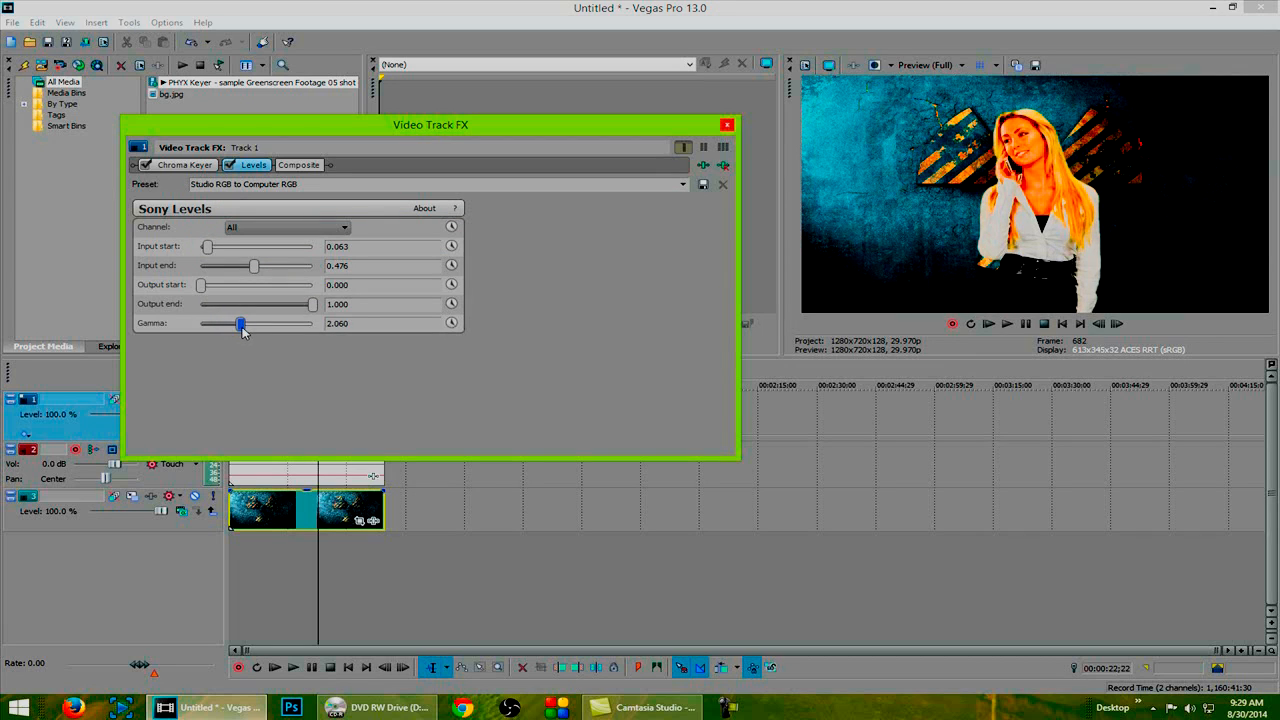
drag(240, 323, 238, 323)
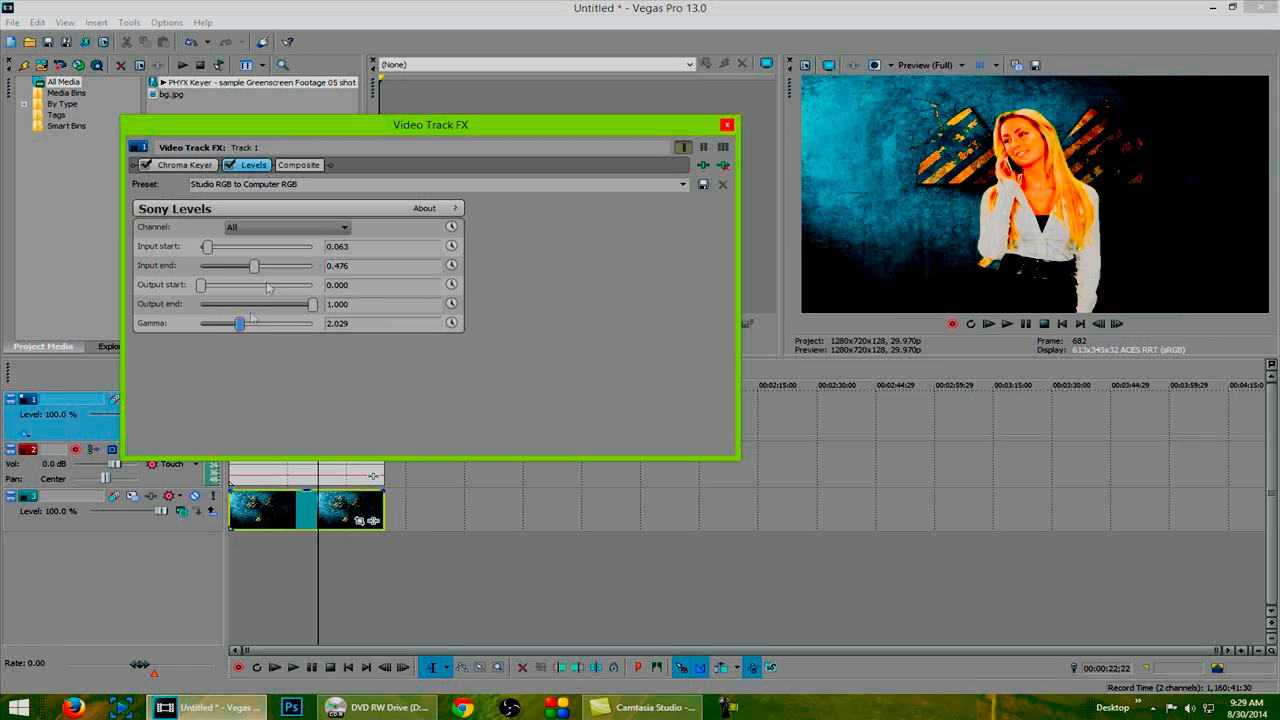
drag(253, 265, 250, 265)
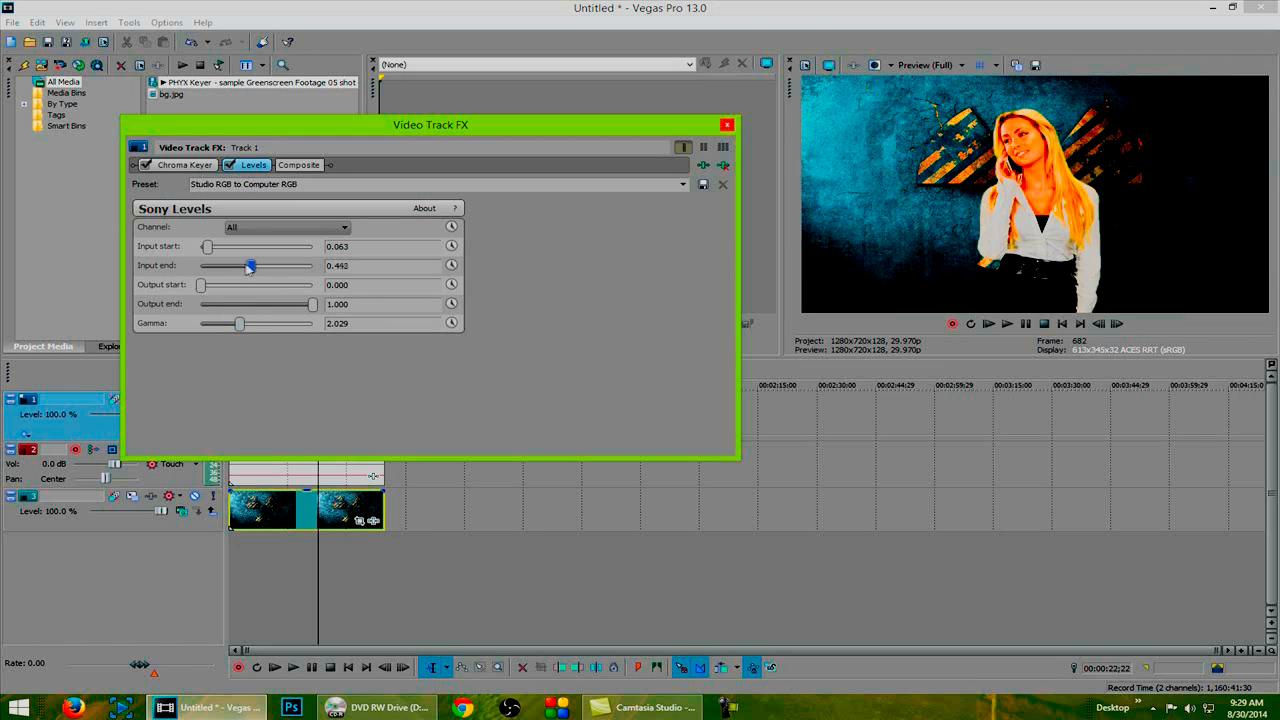
drag(250, 265, 267, 265)
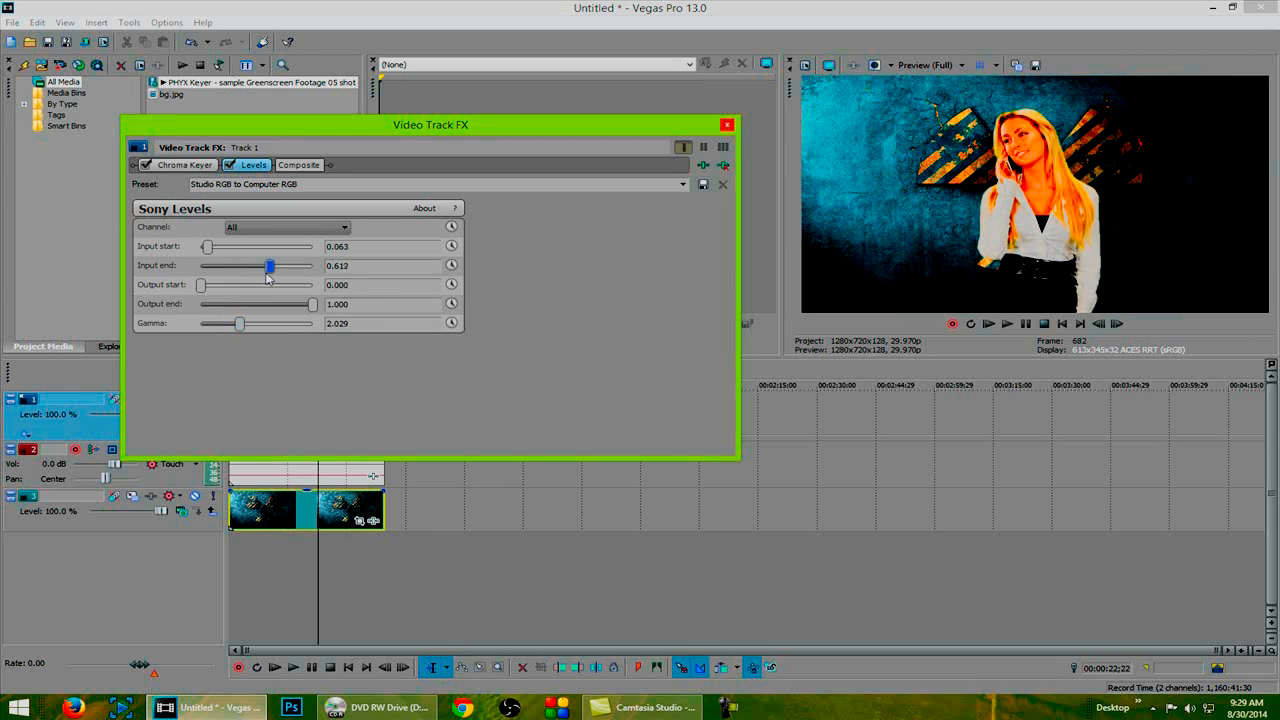
drag(268, 265, 262, 265)
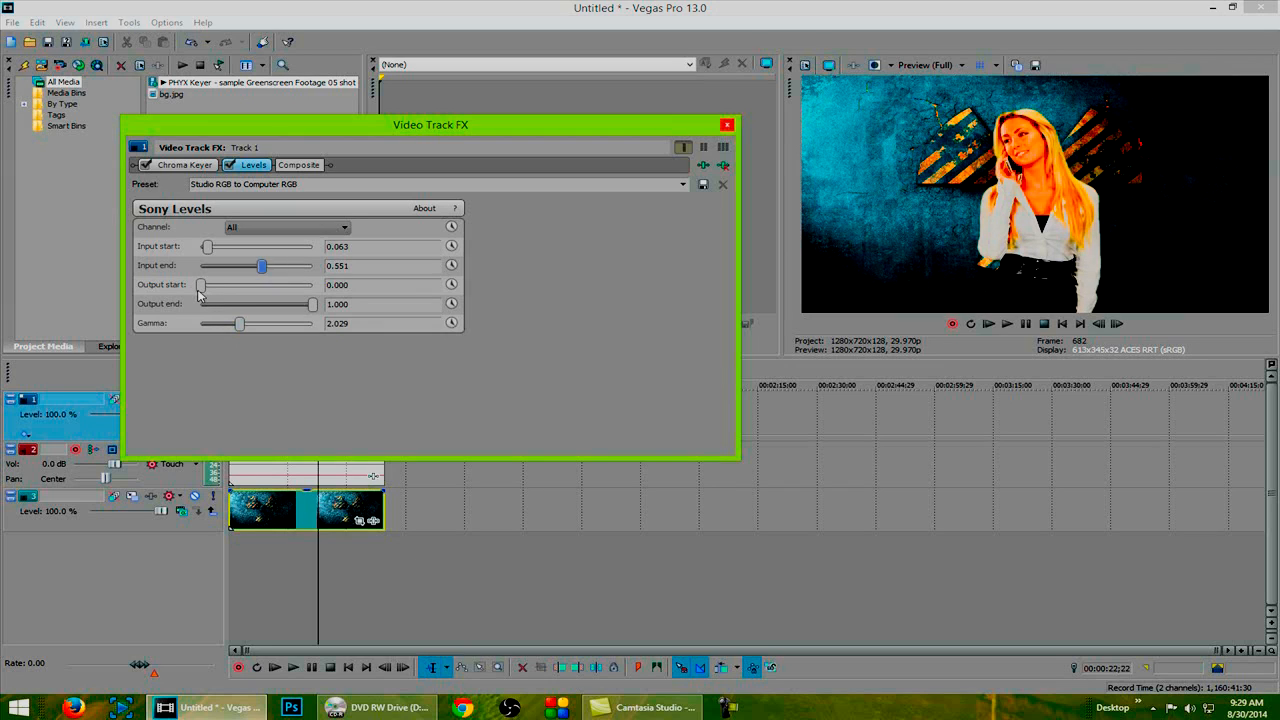
Step: Set Levels output start to 0.102 and input start to 0.048, then close Video Track FX
drag(201, 285, 230, 285)
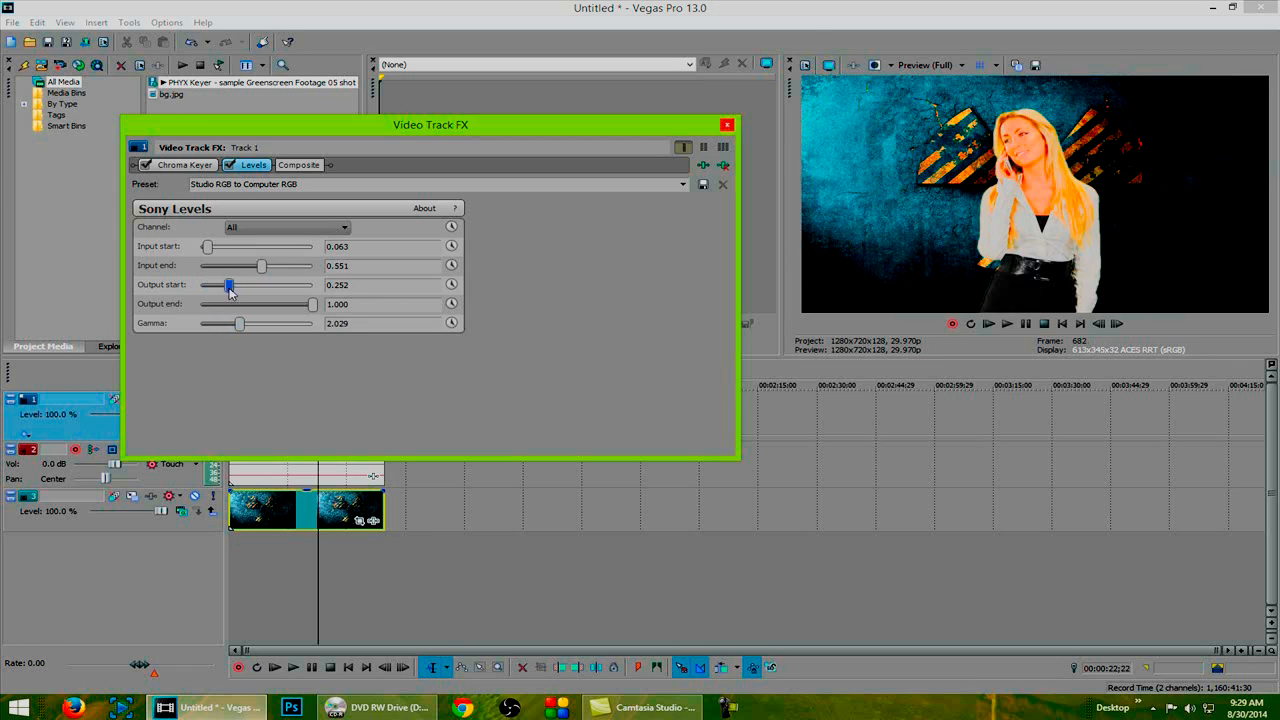
drag(230, 285, 213, 285)
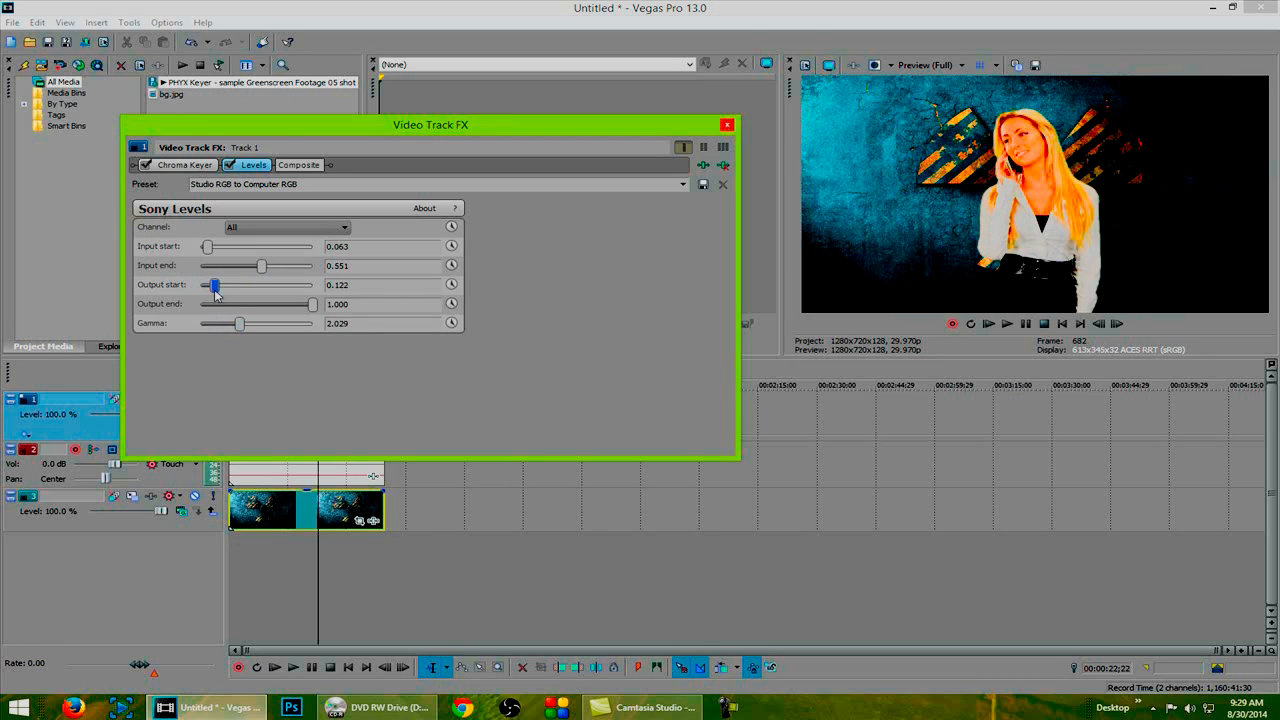
drag(215, 285, 211, 285)
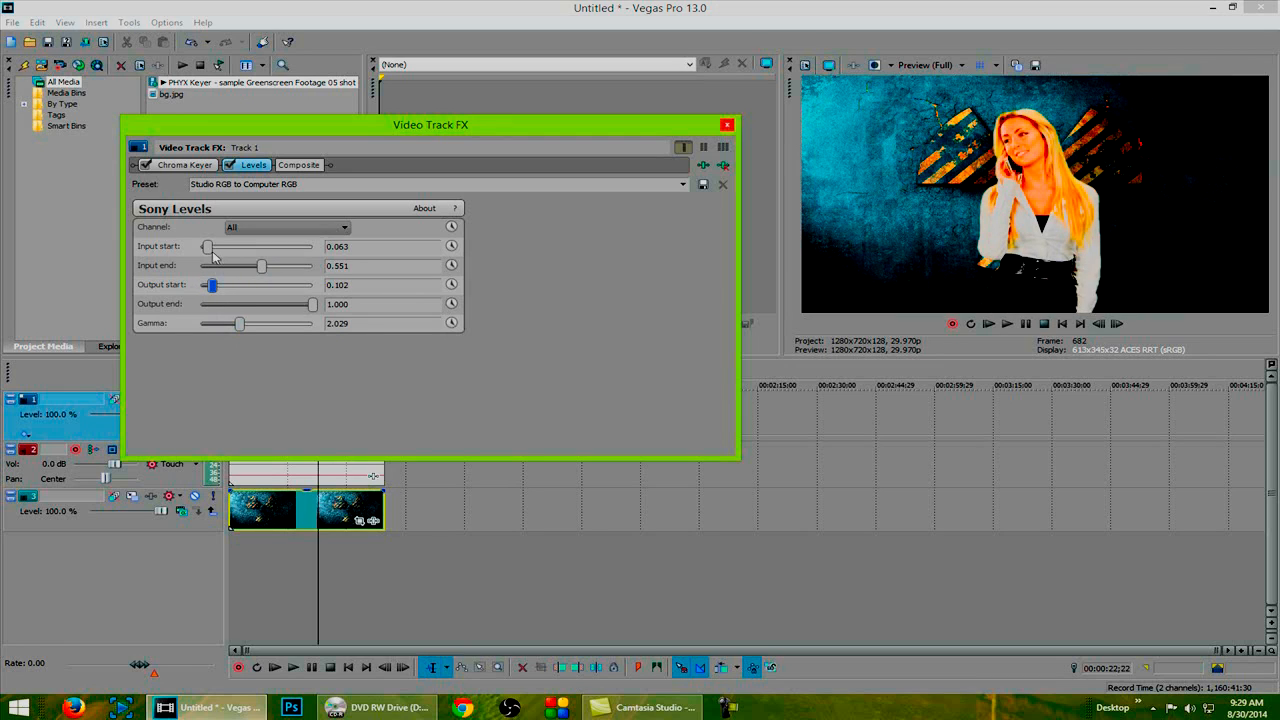
drag(208, 247, 210, 247)
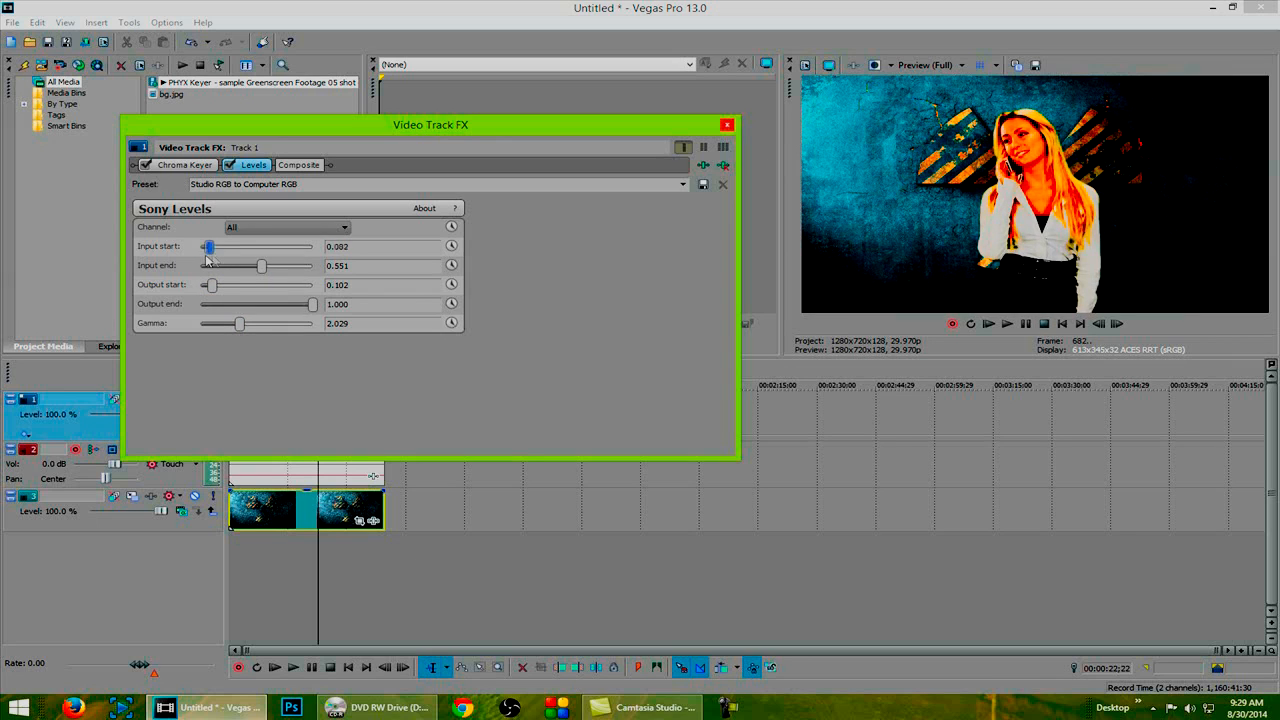
drag(209, 246, 209, 246)
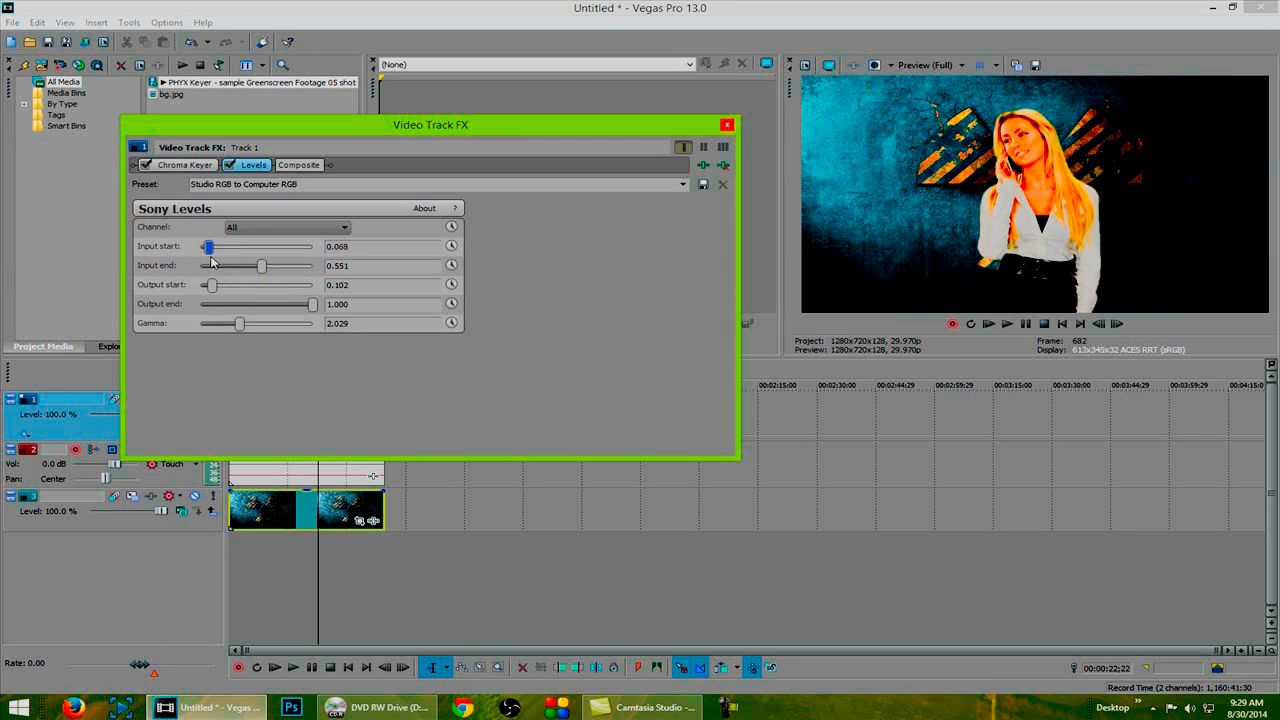
drag(209, 246, 206, 246)
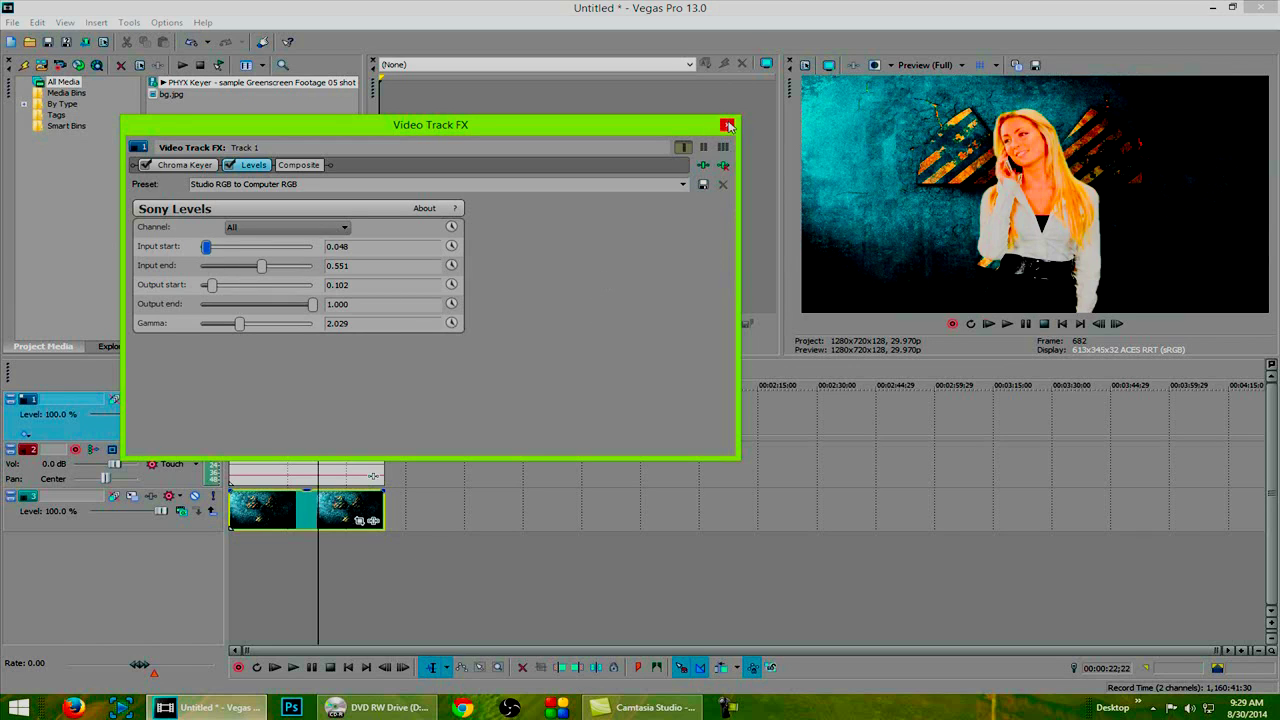
click(725, 124)
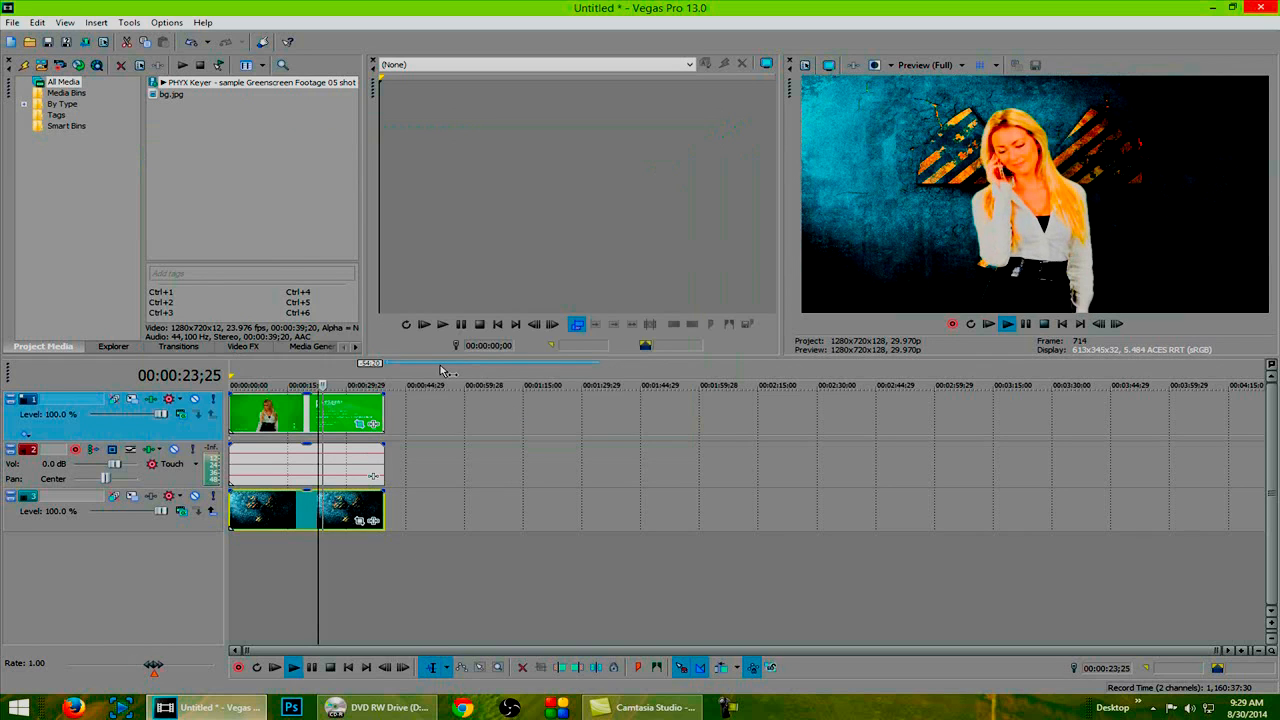